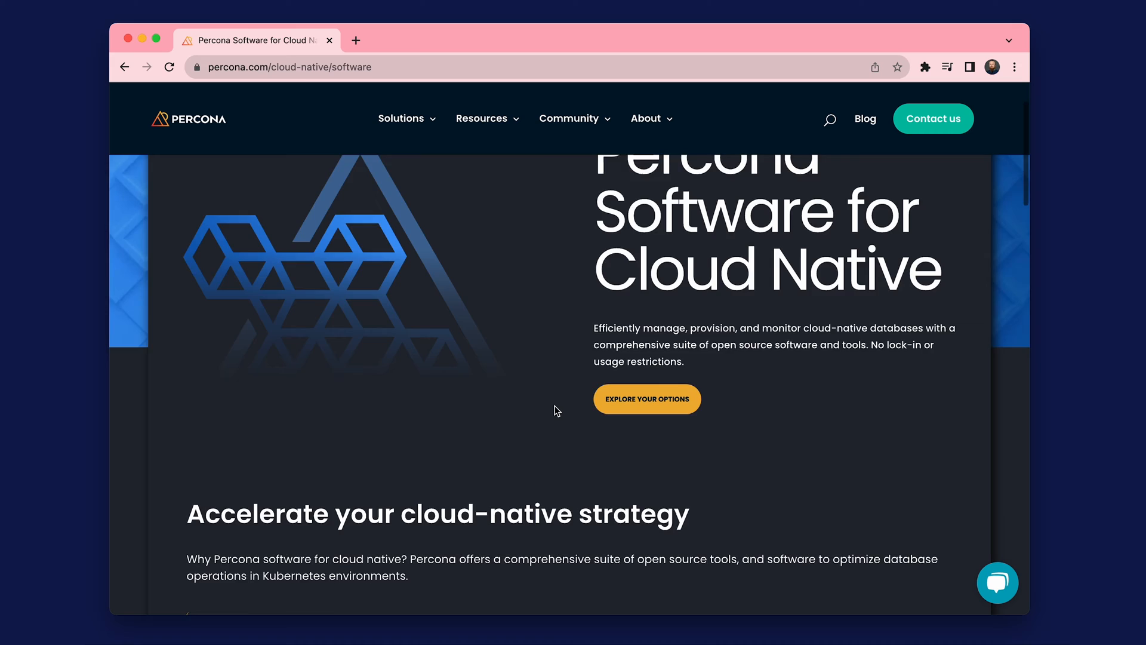
Follow Learn More under Percona Everest to reach its documentation welcome page.
scroll("down", 3)
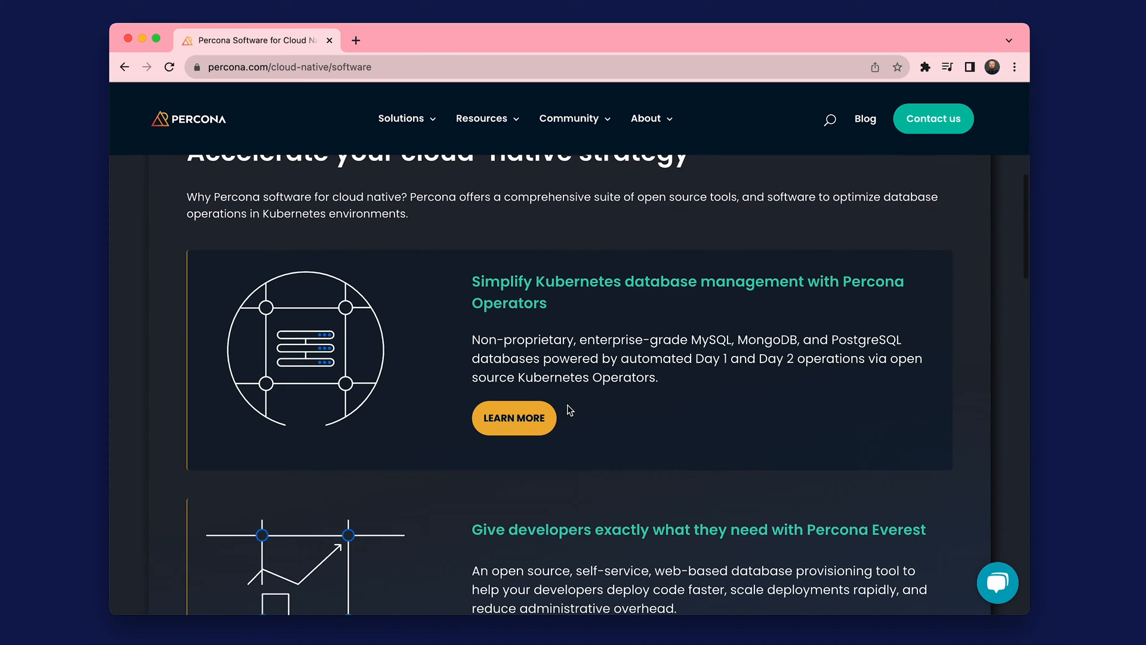
scroll("down", 3)
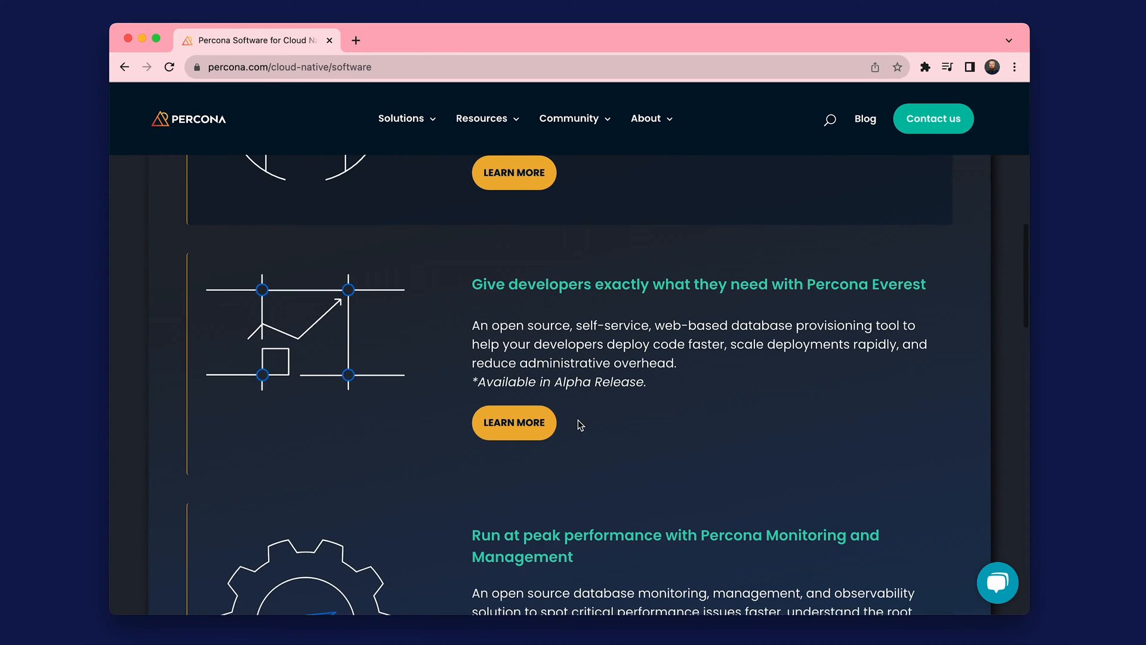
mouse_move(514, 422)
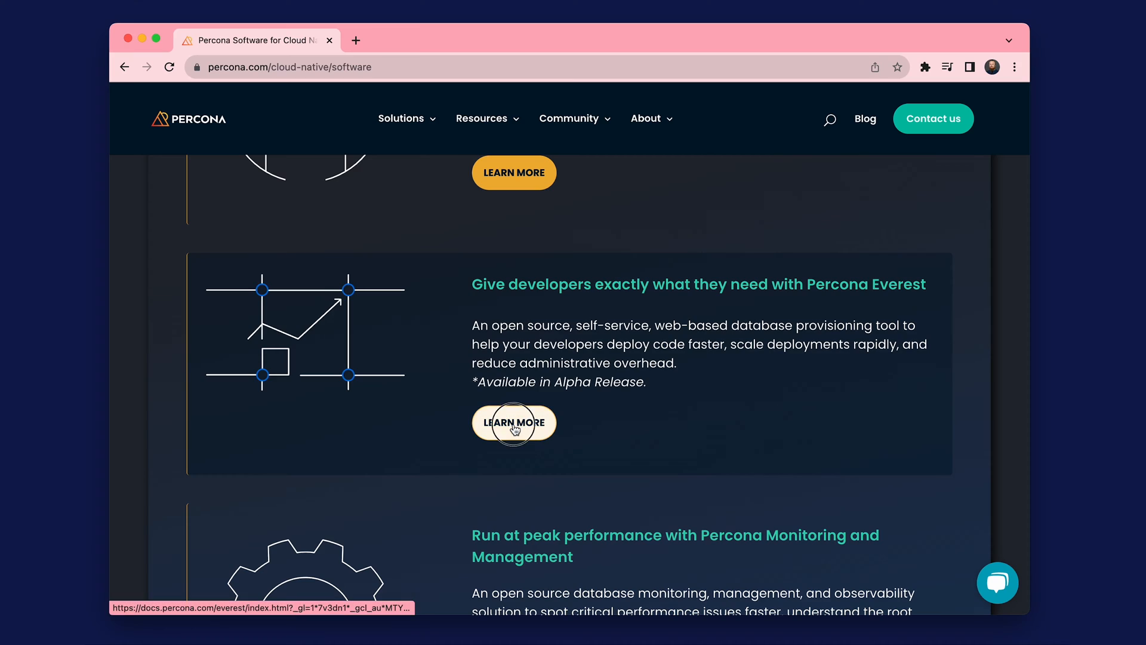
left_click(513, 422)
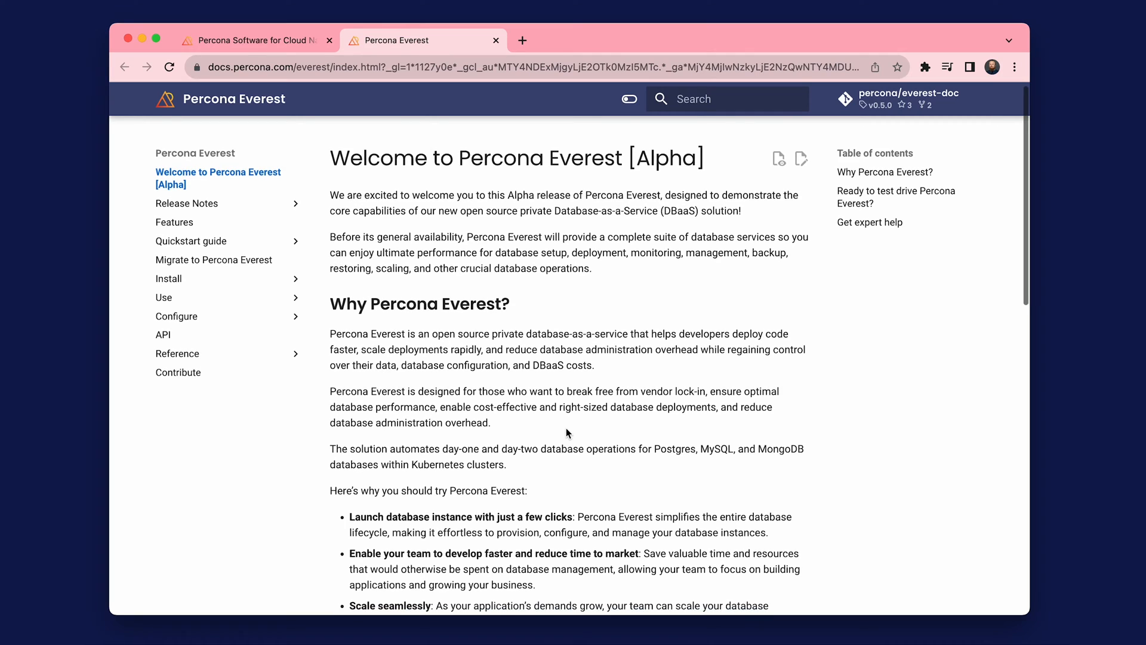
scroll("down", 3)
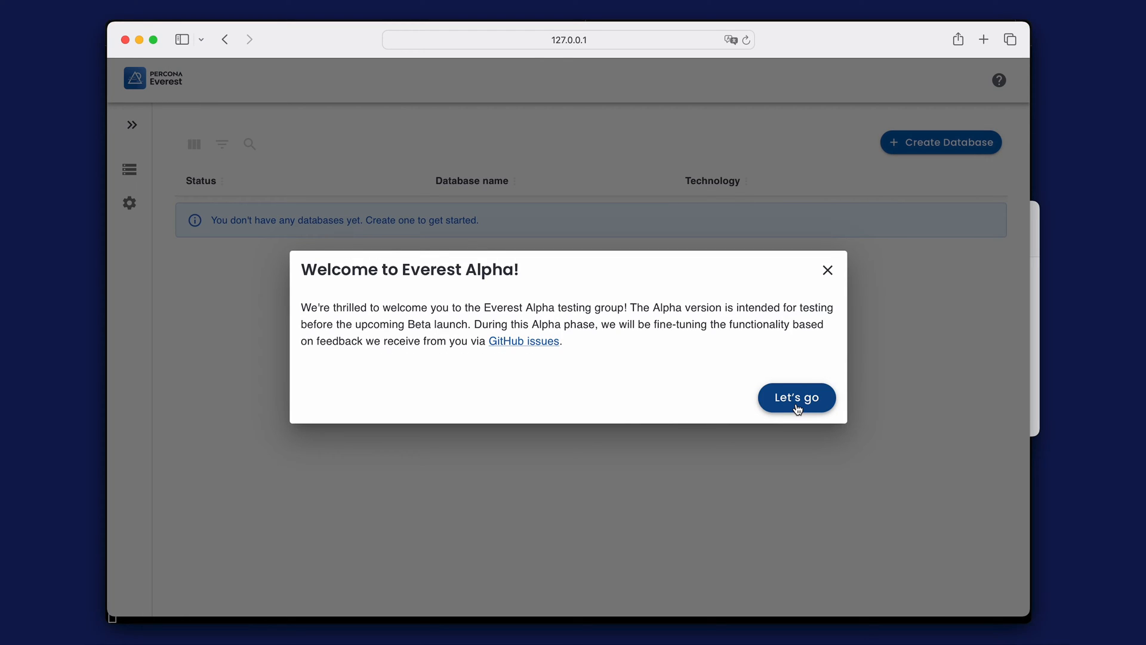
Dismiss the Alpha welcome and start a PostgreSQL database postgresql-demo, version 15.2 on standard-rwo.
left_click(796, 396)
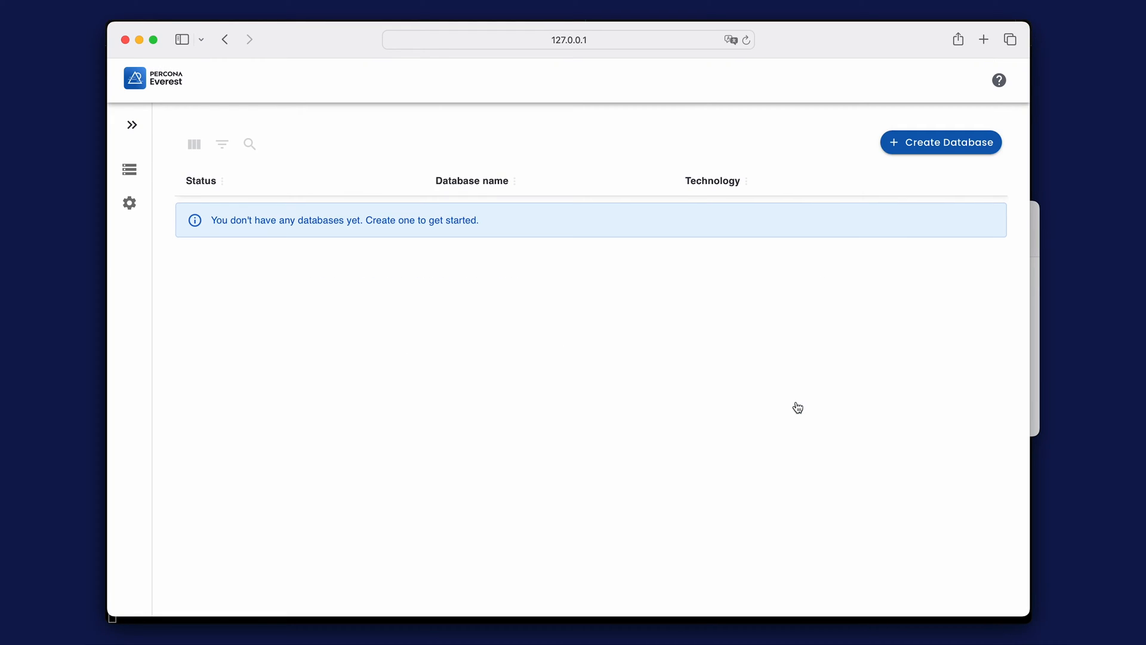
left_click(941, 142)
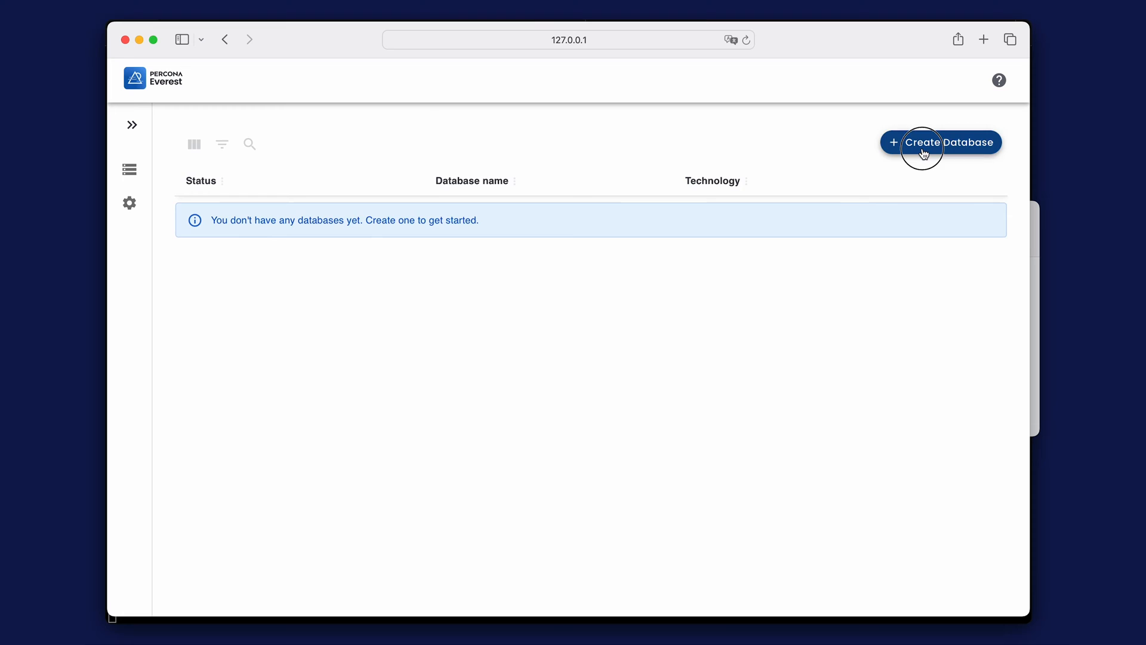
left_click(946, 142)
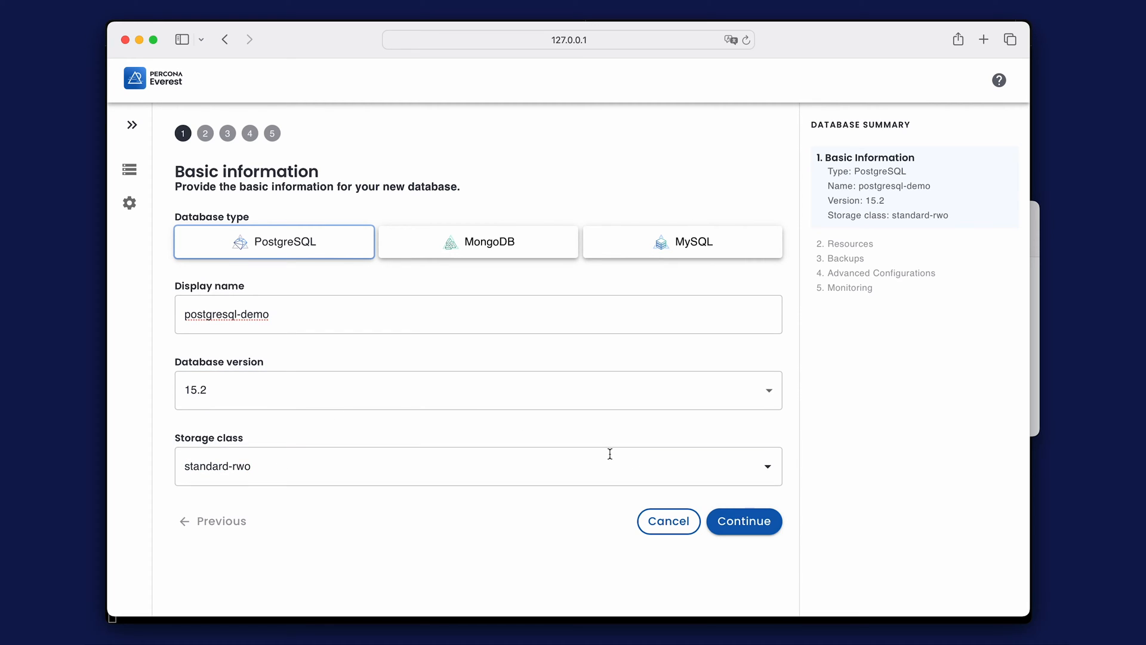
mouse_move(744, 521)
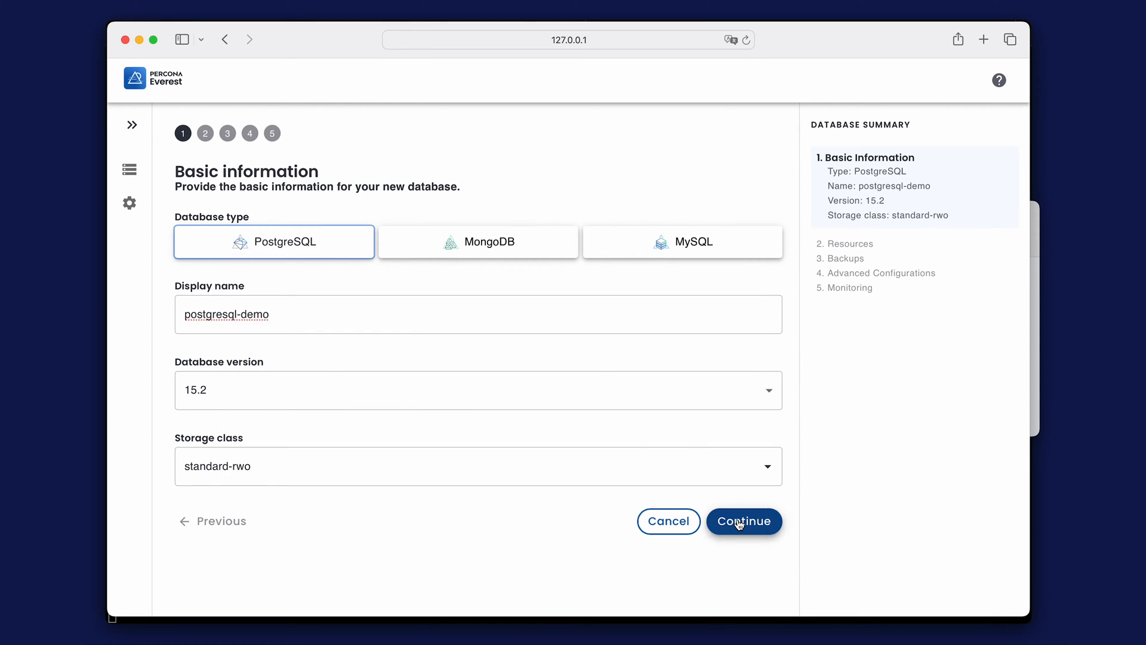
Keep 2 nodes at Small size (1 CPU, 2 GB memory, 25 GB disk) and reach the Backups step.
left_click(743, 522)
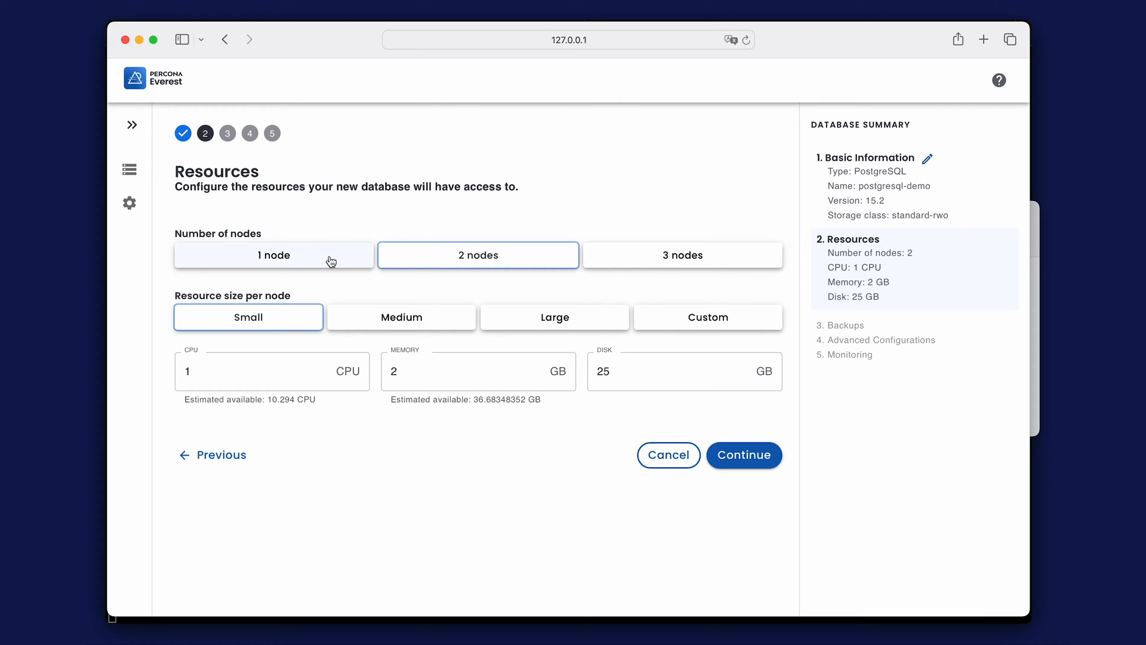
mouse_move(561, 279)
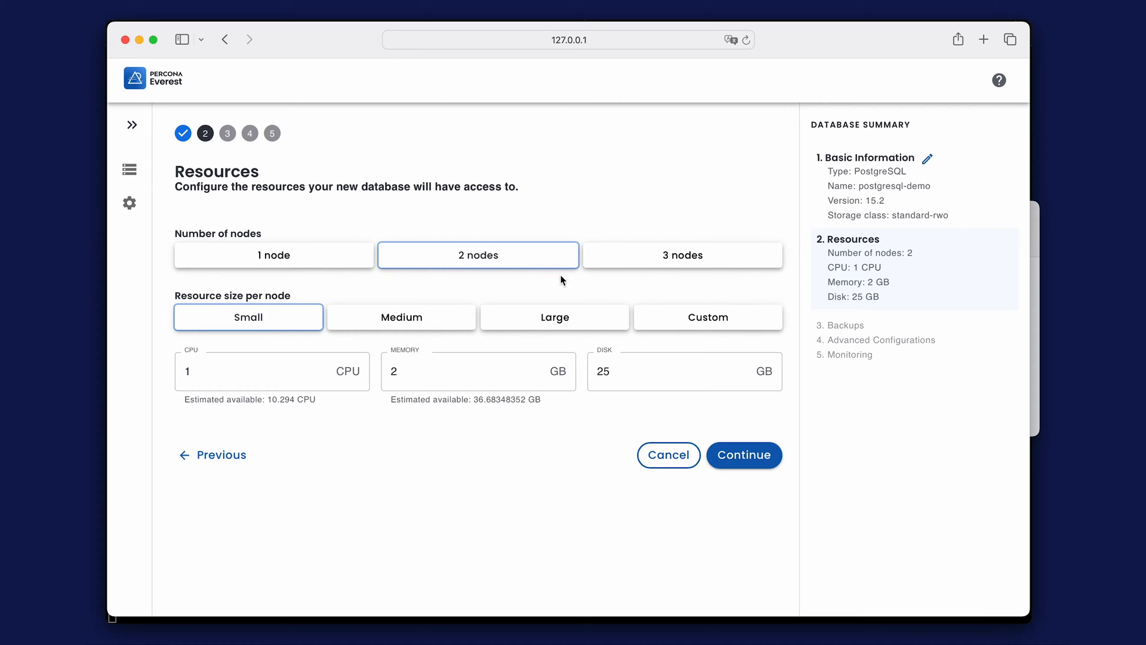
mouse_move(343, 358)
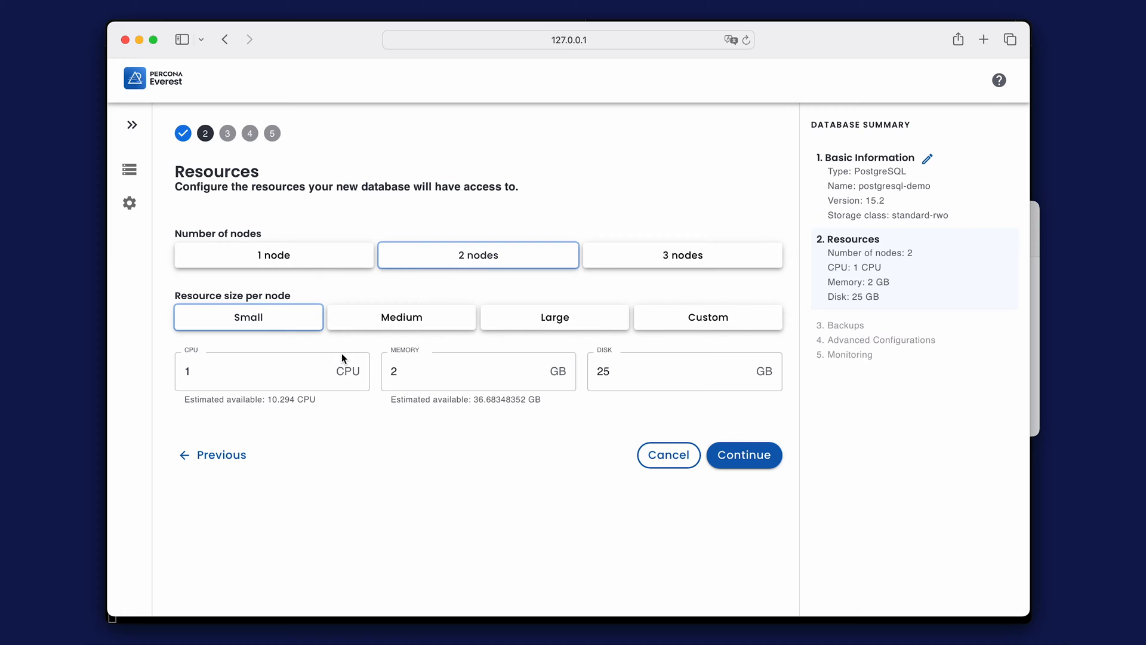
left_click(479, 370)
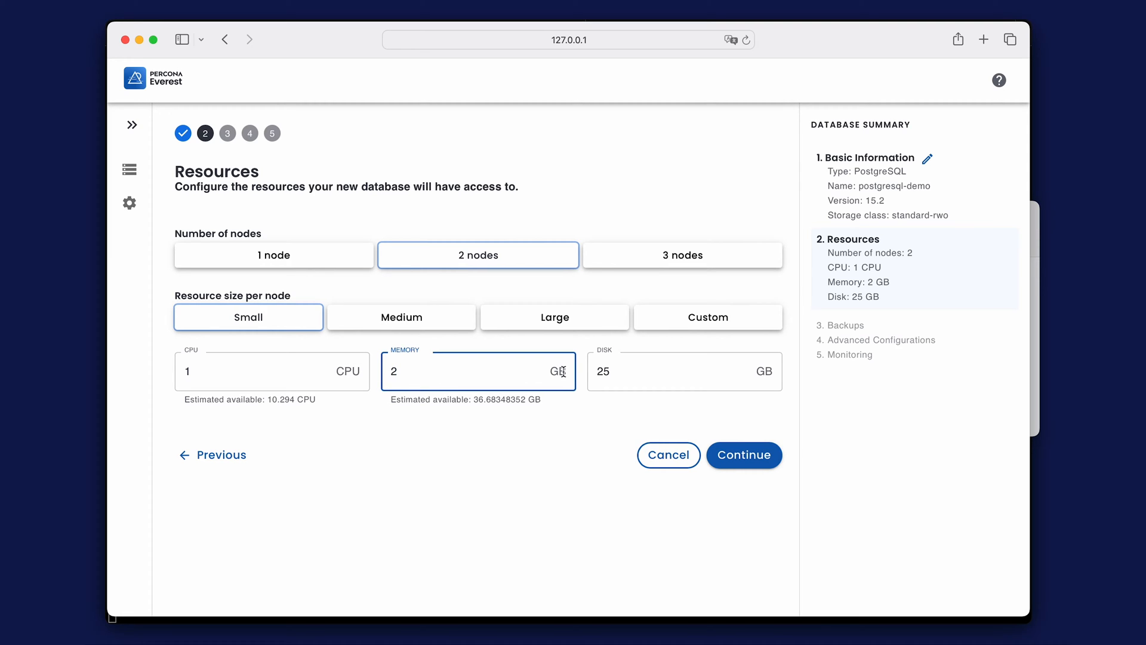
left_click(744, 454)
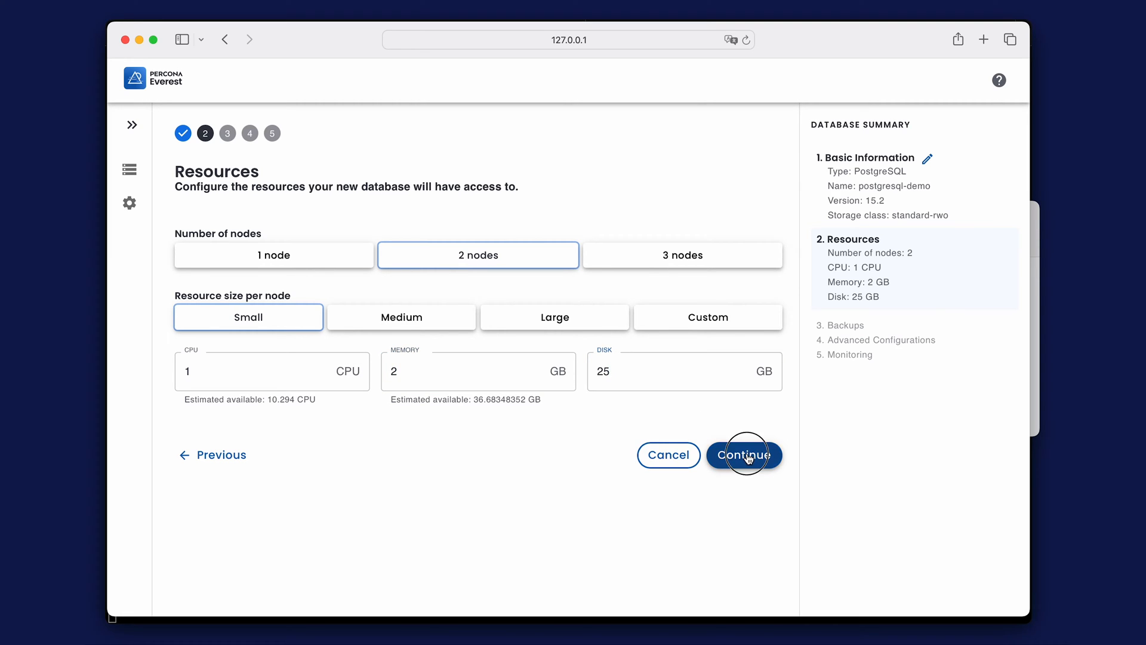
left_click(744, 454)
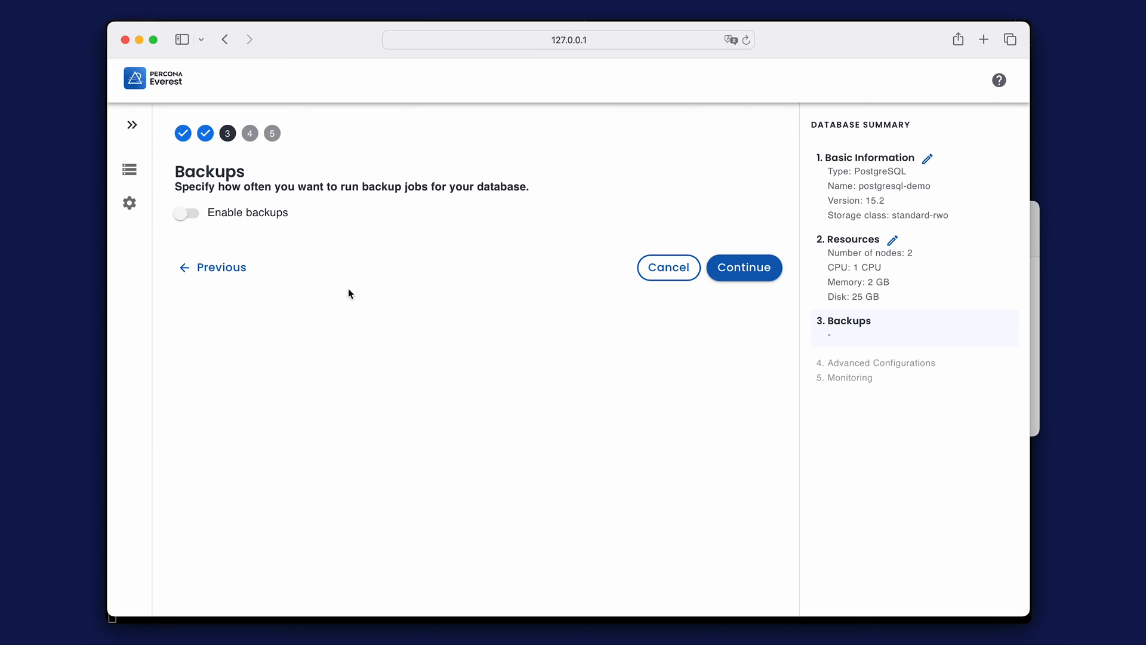
mouse_move(674, 257)
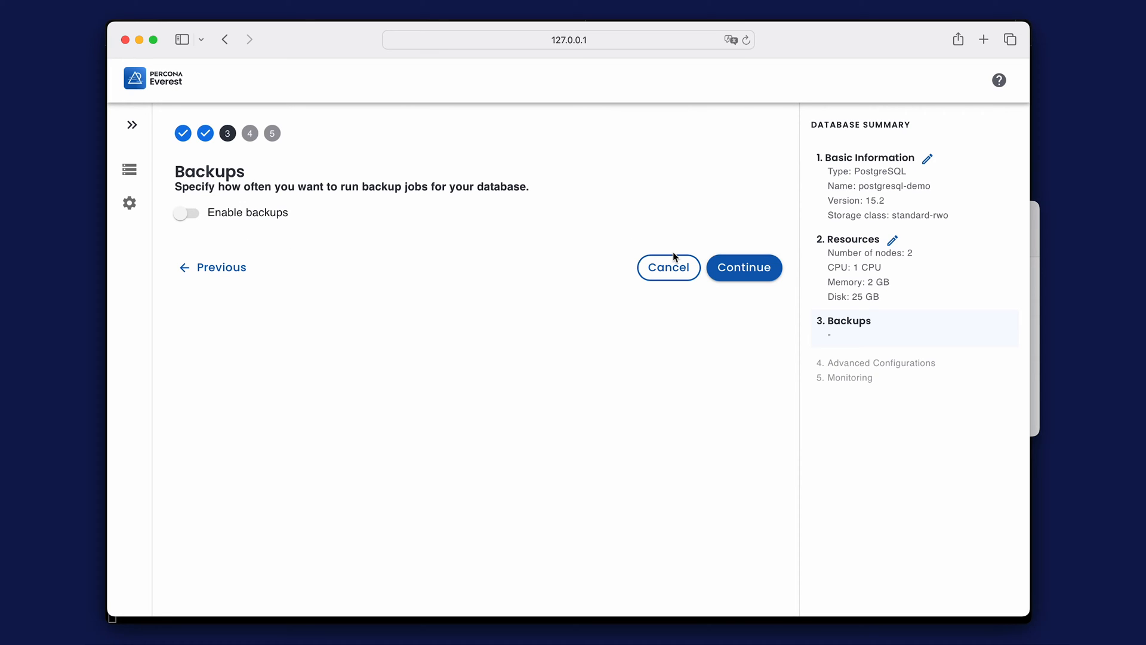
Leave backups, engine parameters, external access and monitoring disabled and create postgresql-demo.
left_click(743, 267)
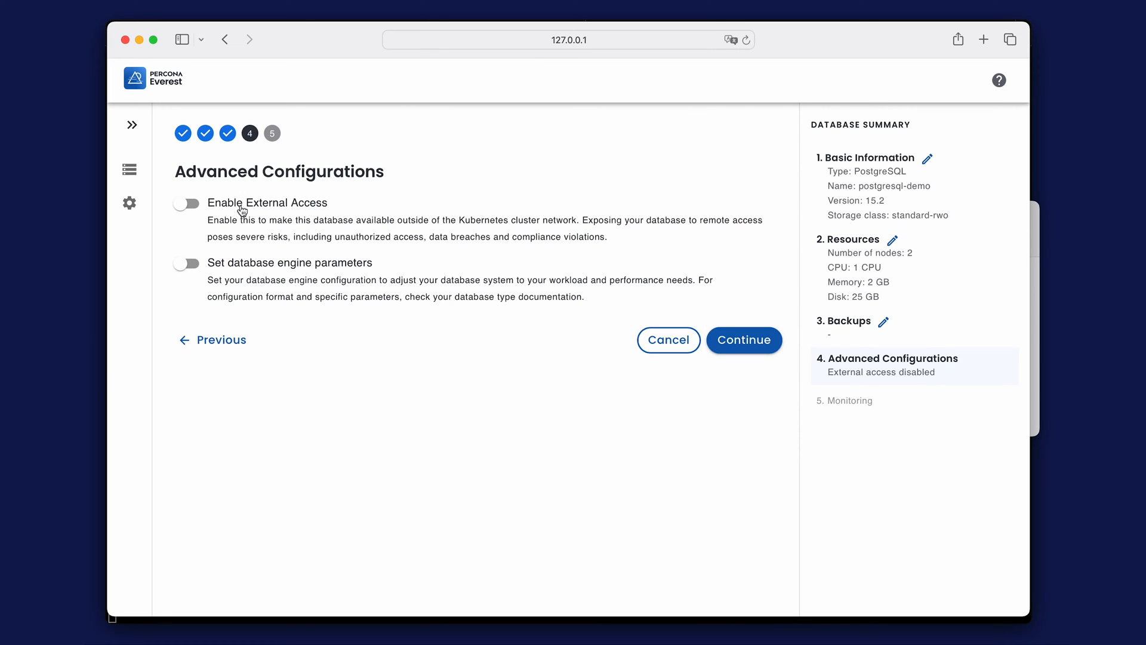
left_click(186, 263)
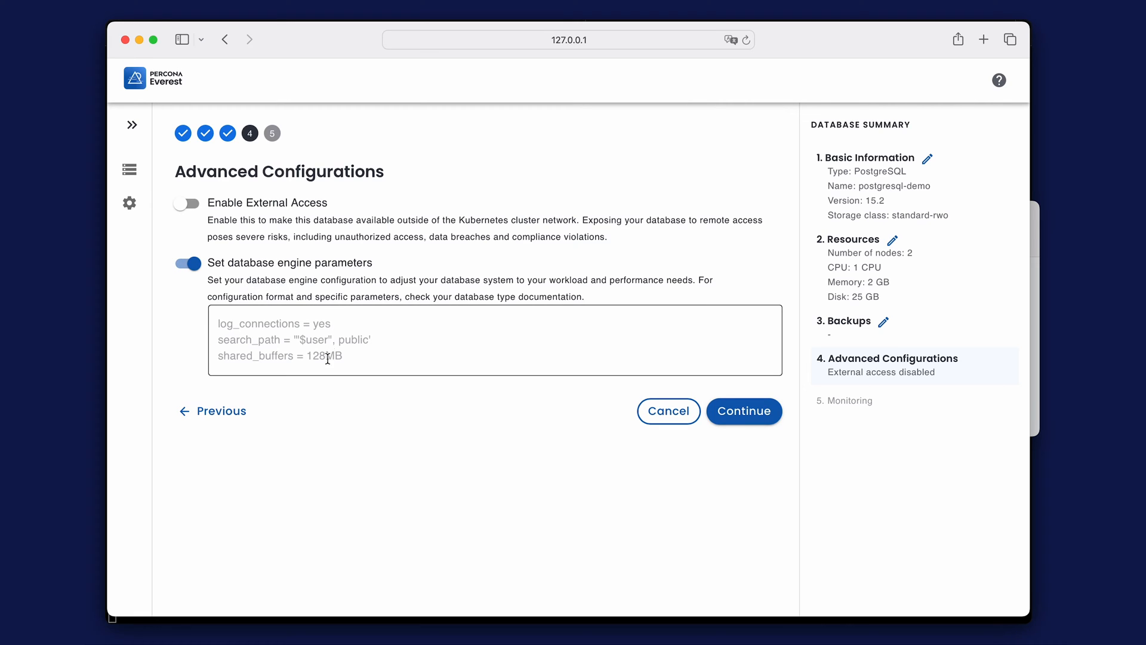
left_click(187, 203)
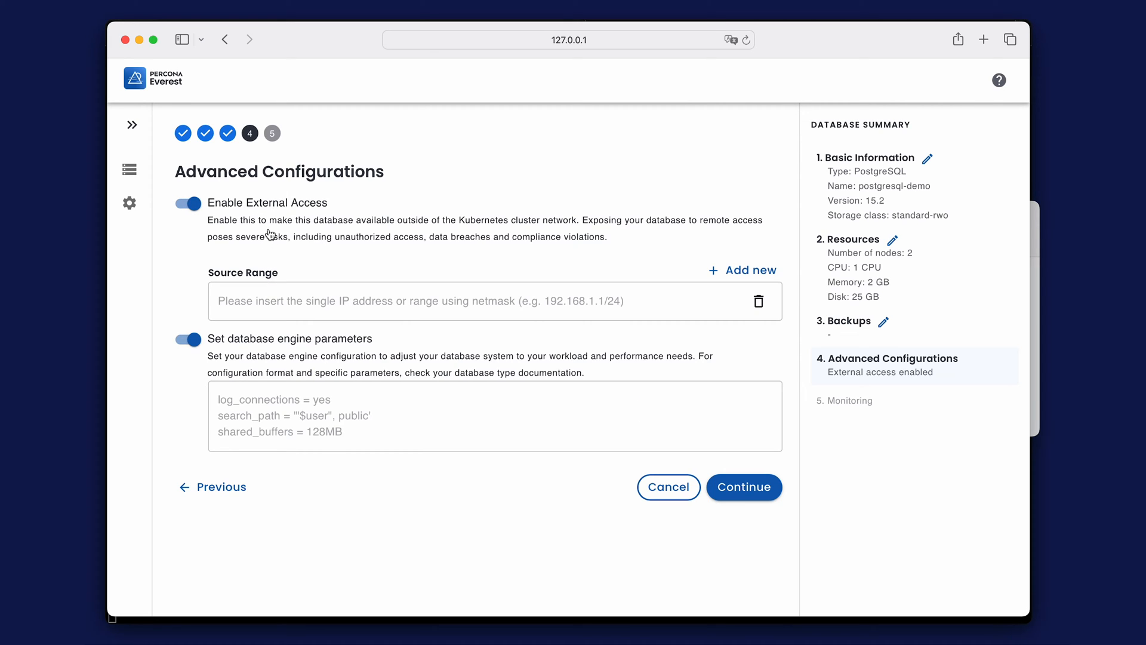
left_click(188, 203)
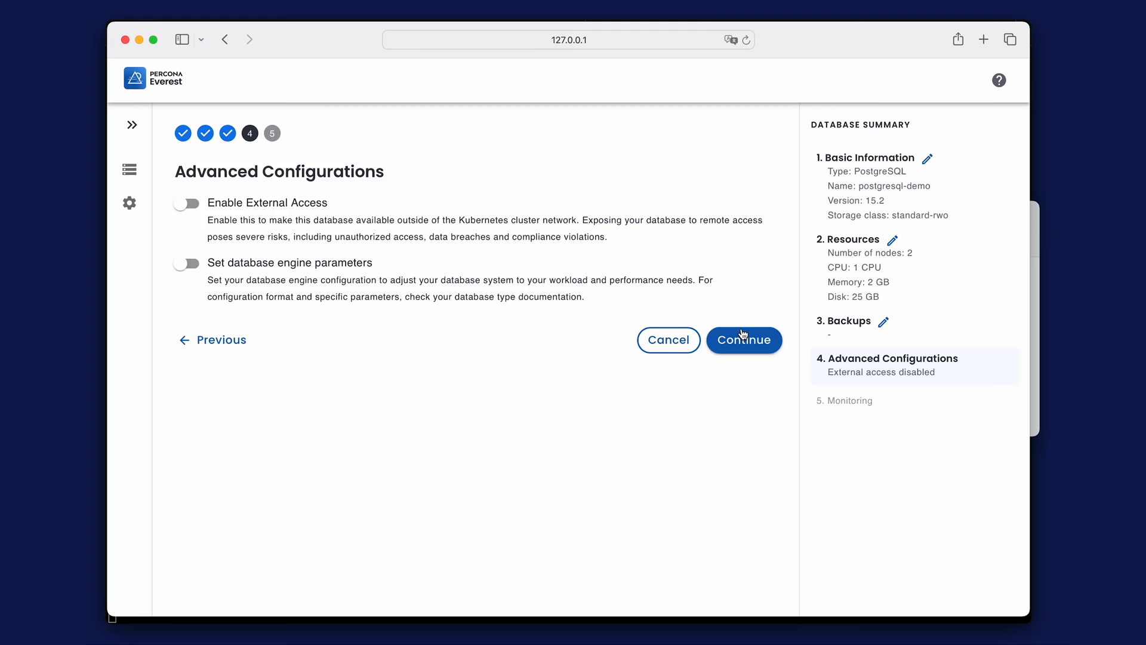
left_click(742, 339)
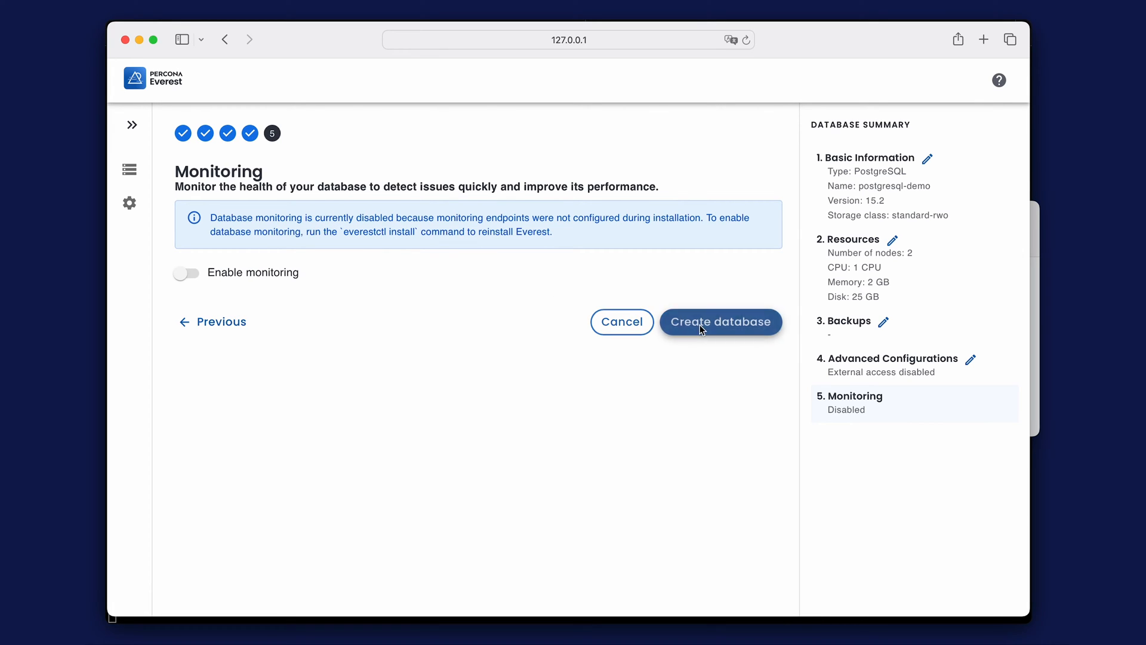
left_click(718, 321)
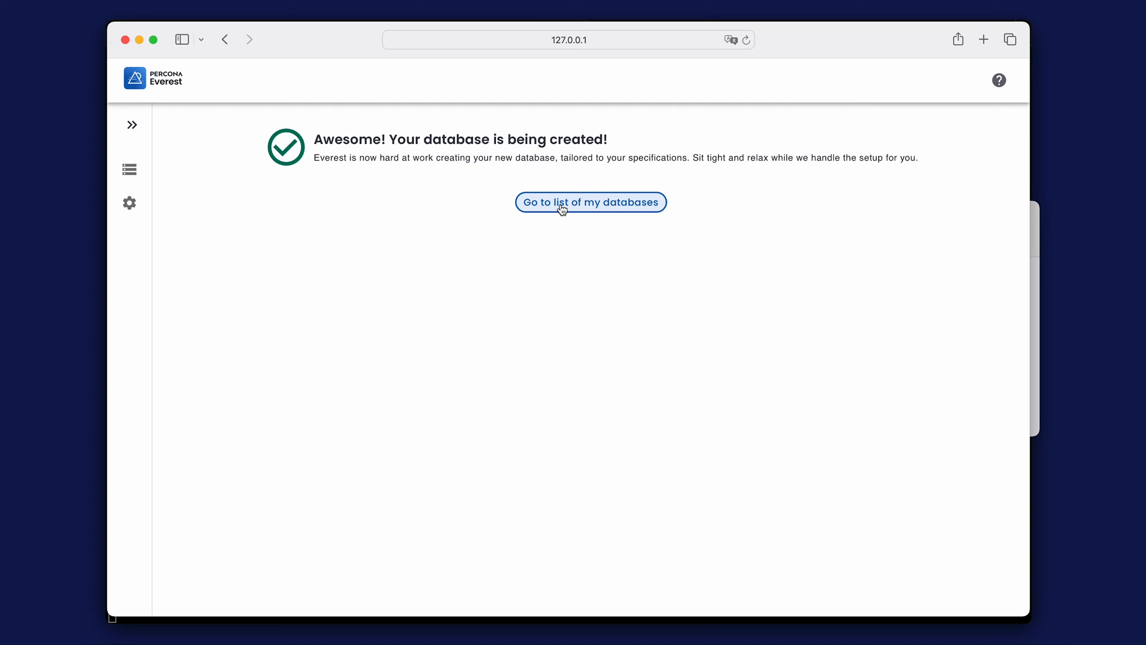
Expand postgresql-demo in the database list, revealing then hiding its password.
left_click(591, 202)
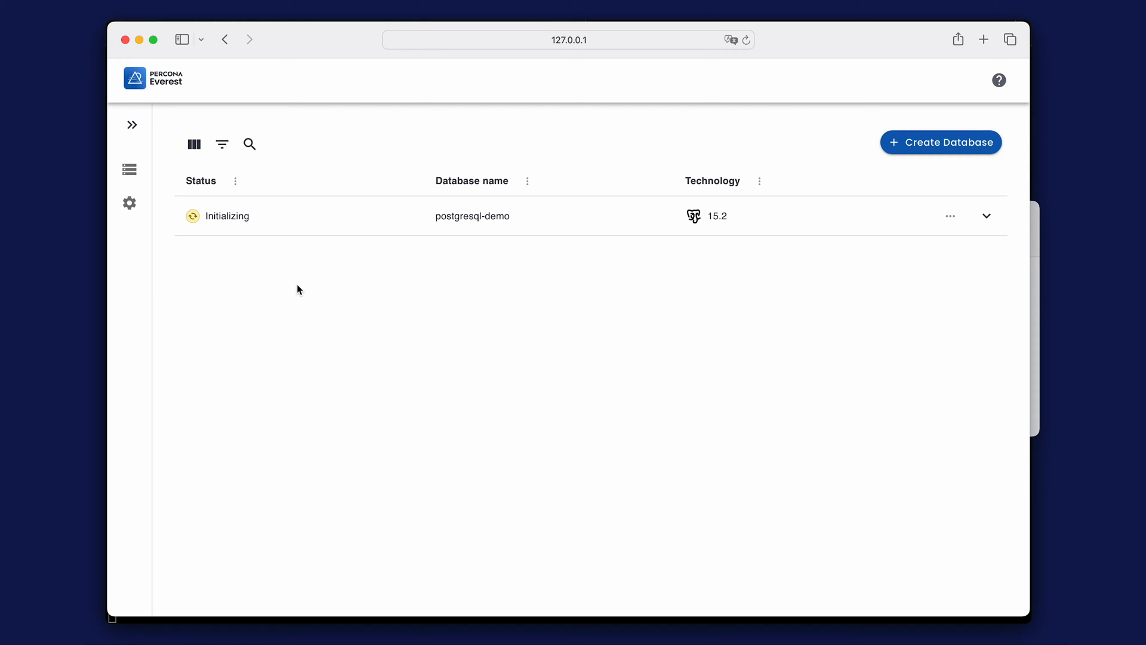
mouse_move(297, 243)
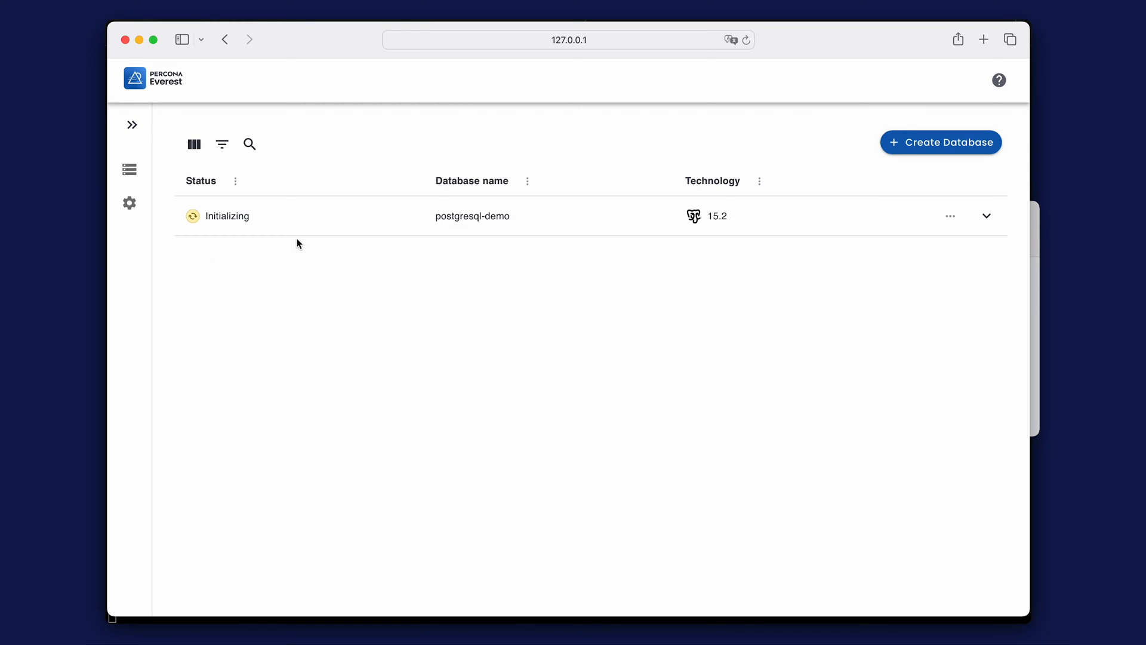
left_click(986, 216)
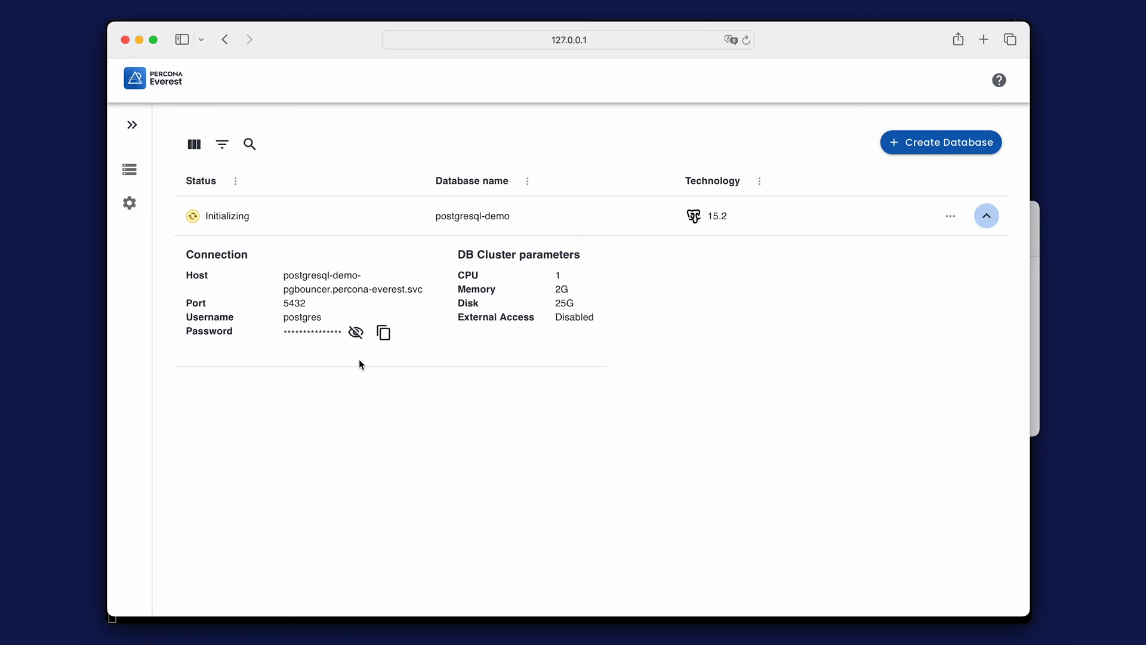
left_click(355, 332)
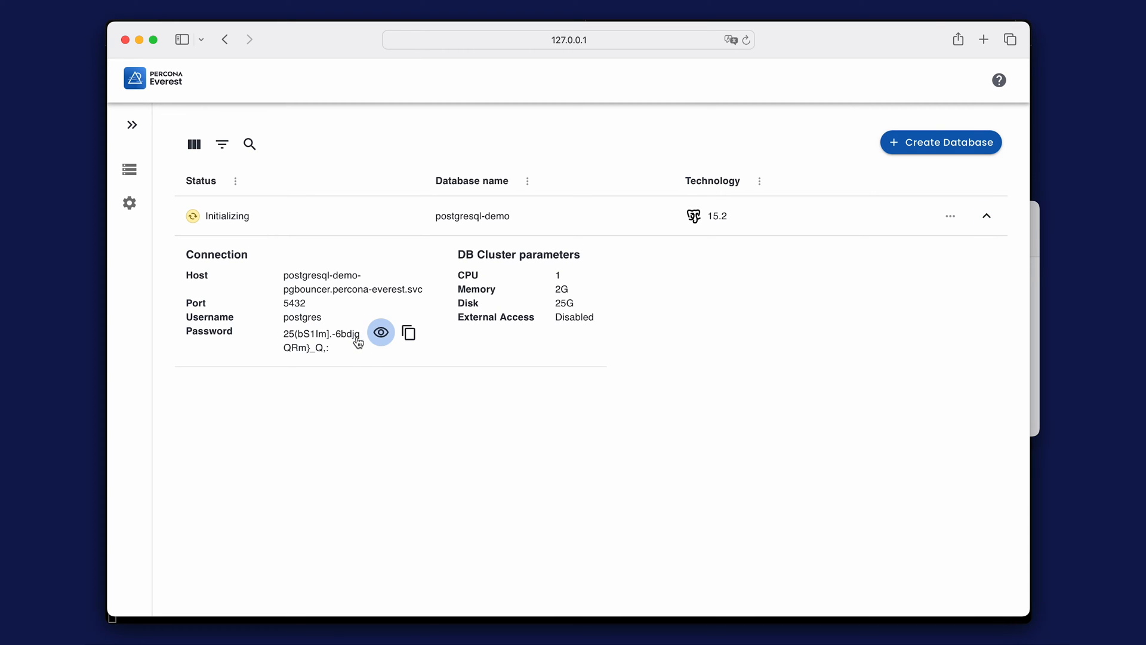
left_click(381, 332)
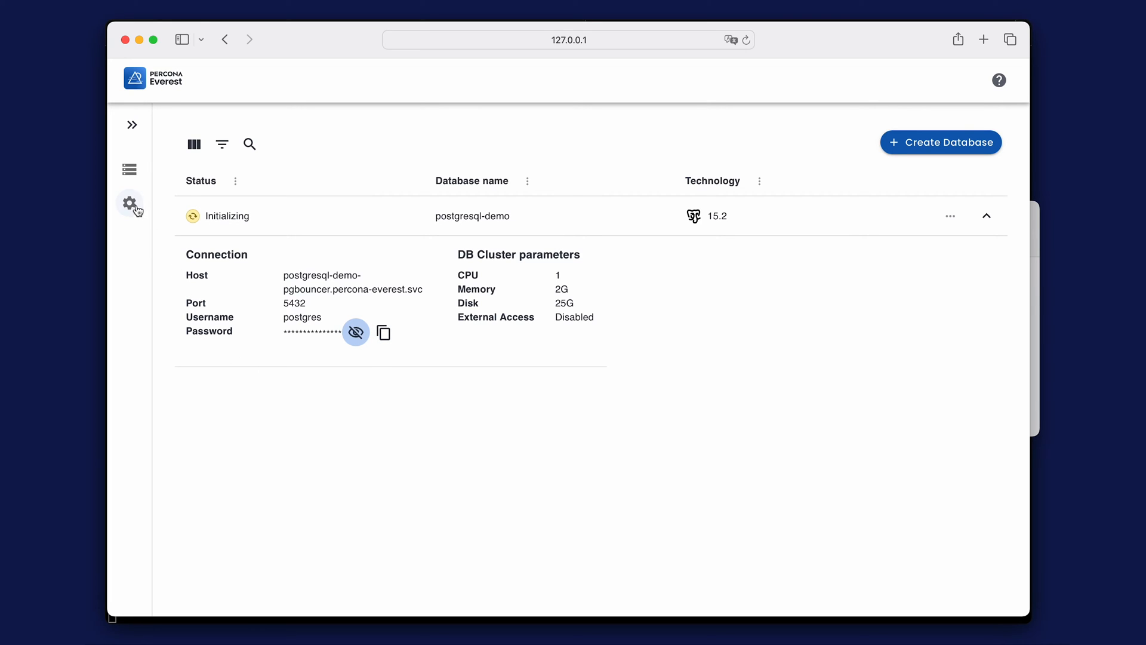
Add Amazon S3 backup storage demo-s3 using bucket demo-pxc-backup from Settings.
left_click(129, 203)
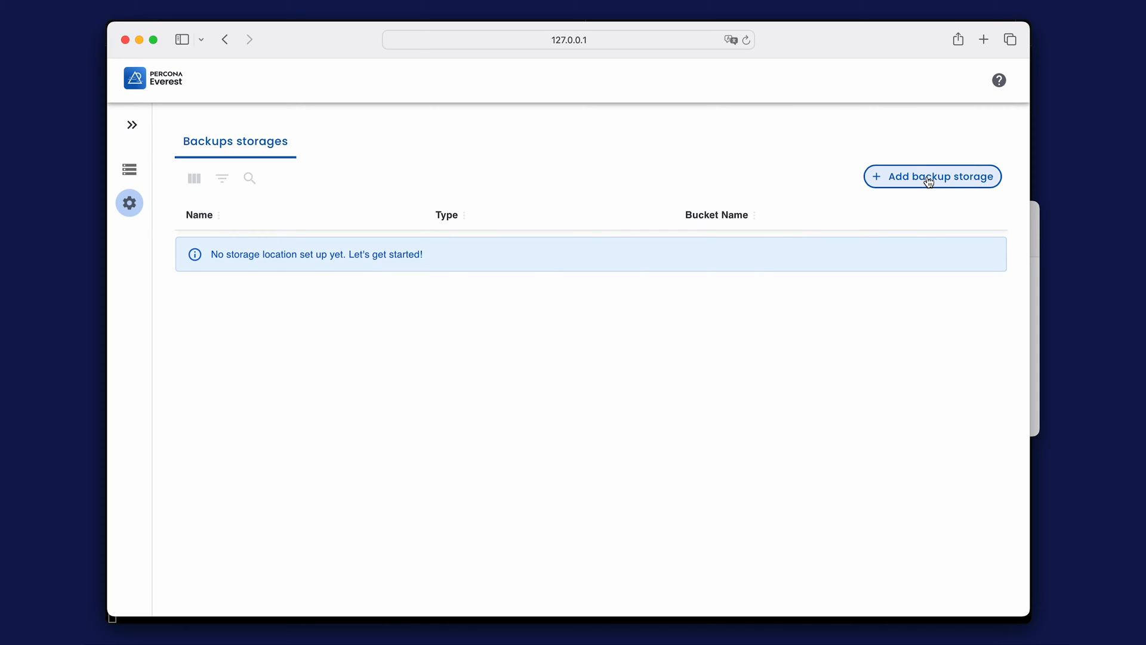
left_click(932, 176)
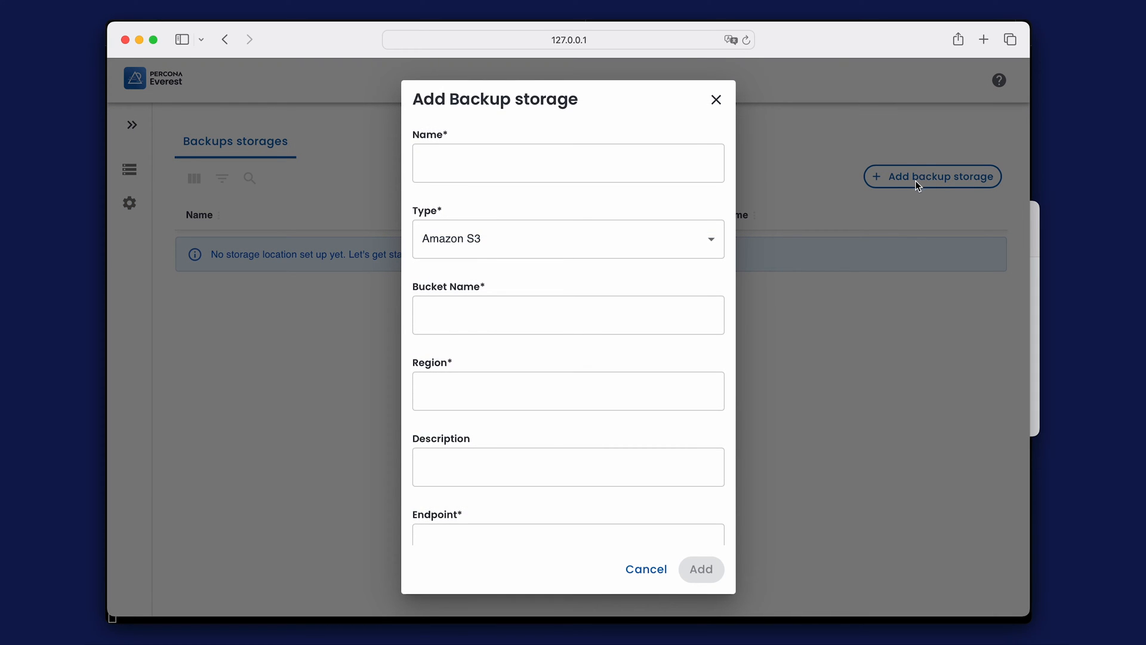
left_click(569, 162)
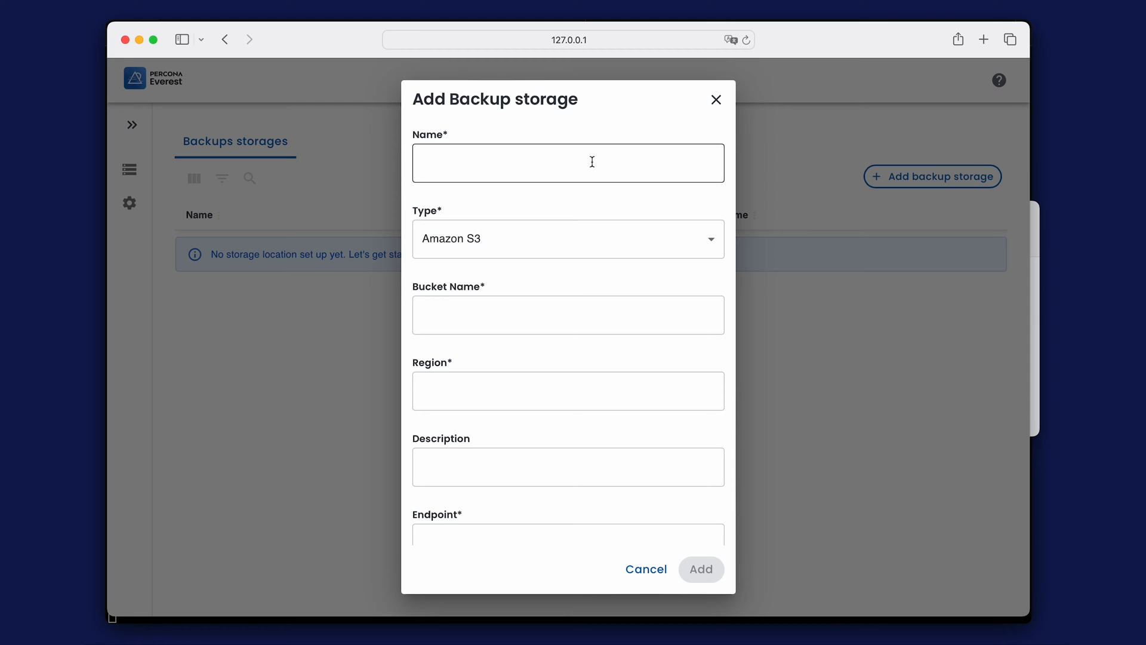
left_click(568, 163)
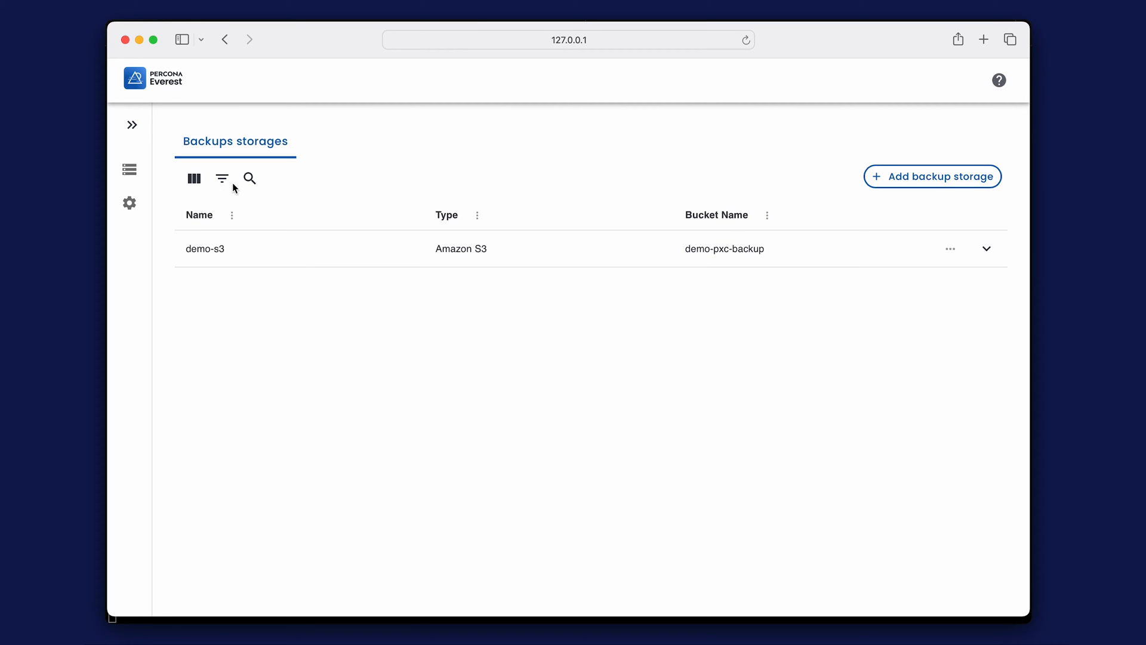
mouse_move(129, 169)
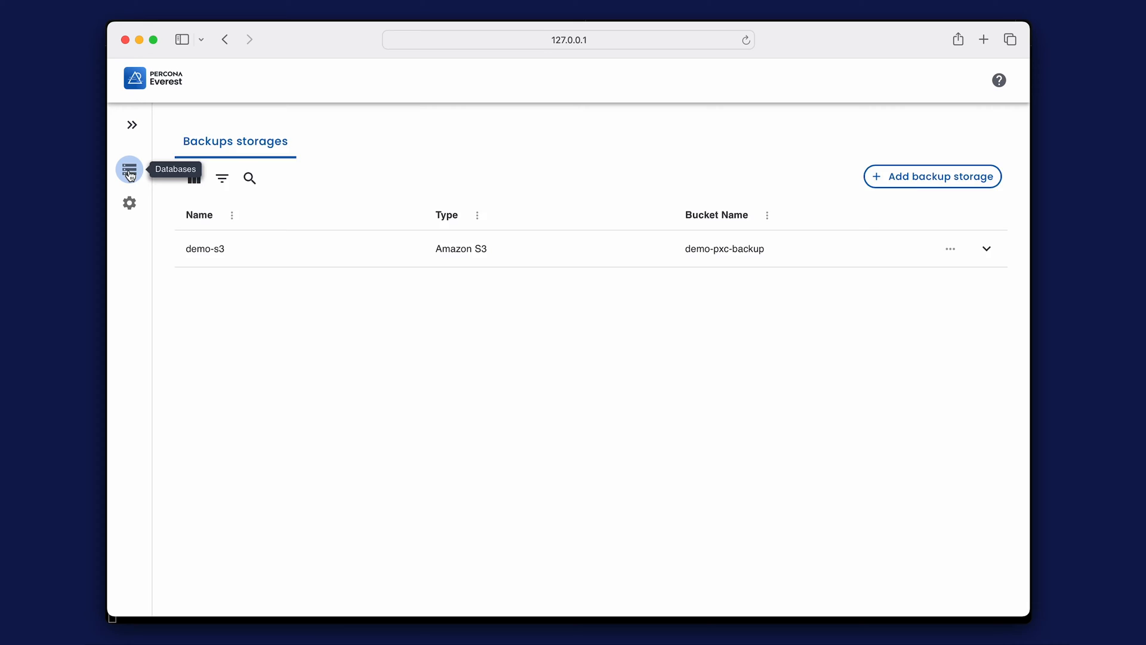
Create backup backup-pq1 of postgresql-demo into demo-s3 and return to the databases list.
left_click(129, 168)
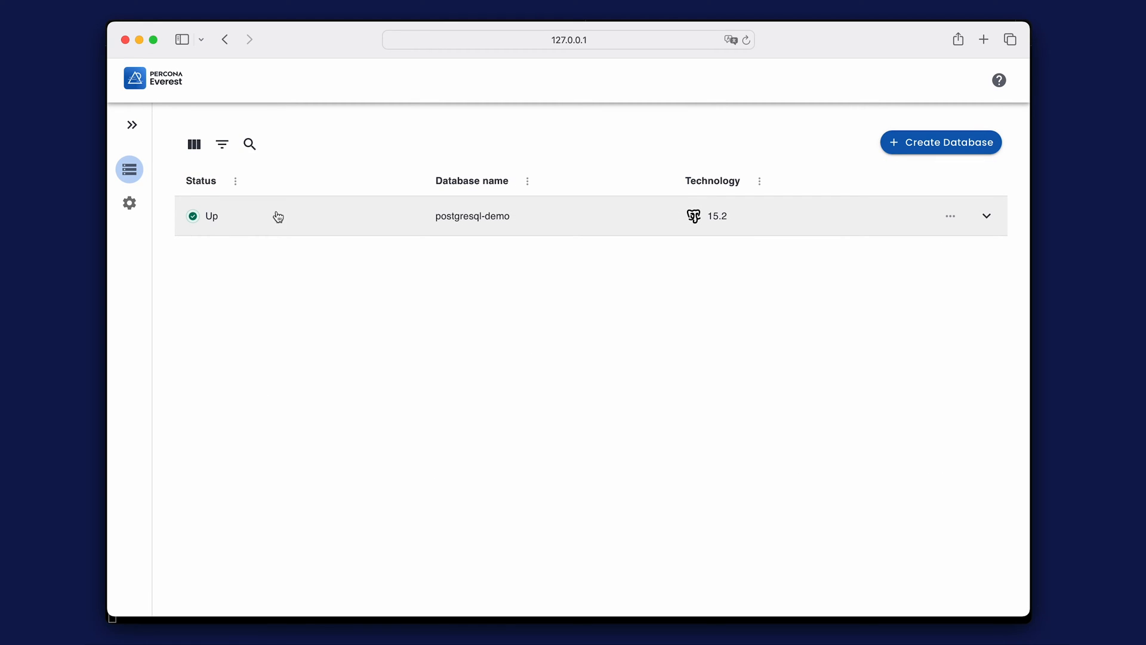
left_click(472, 216)
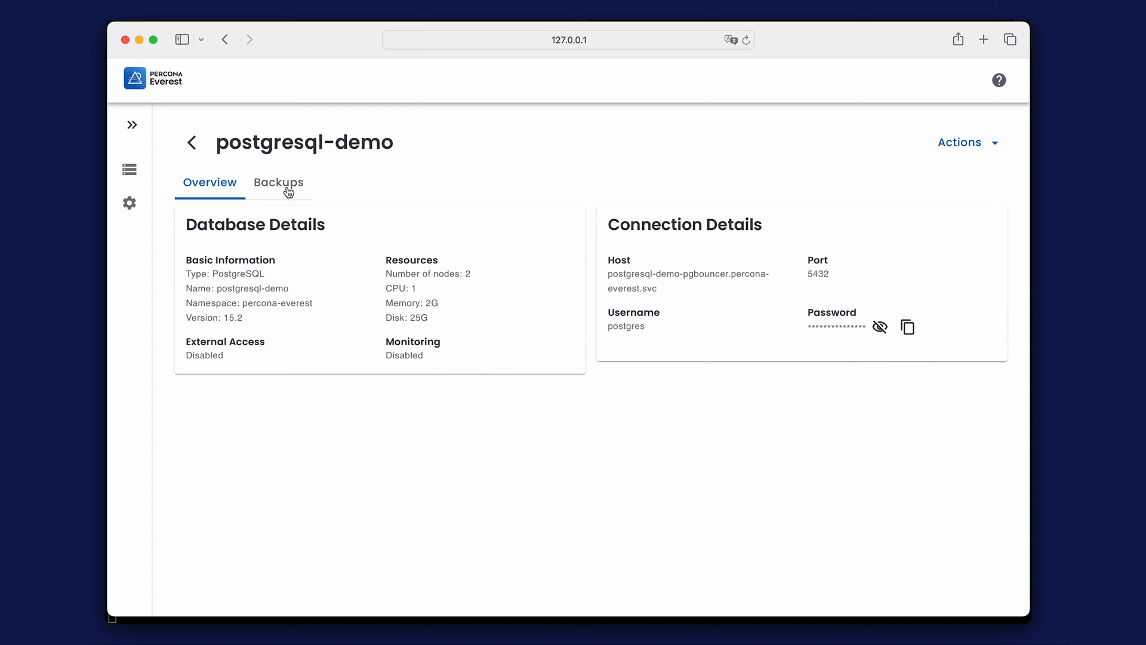
left_click(278, 181)
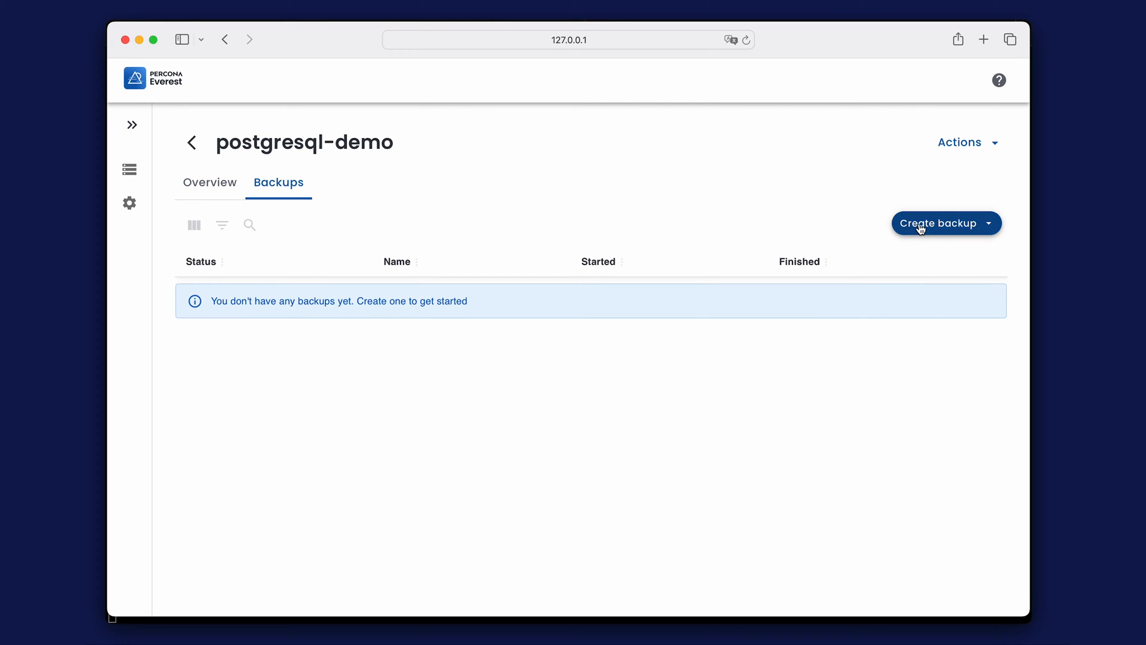
left_click(941, 223)
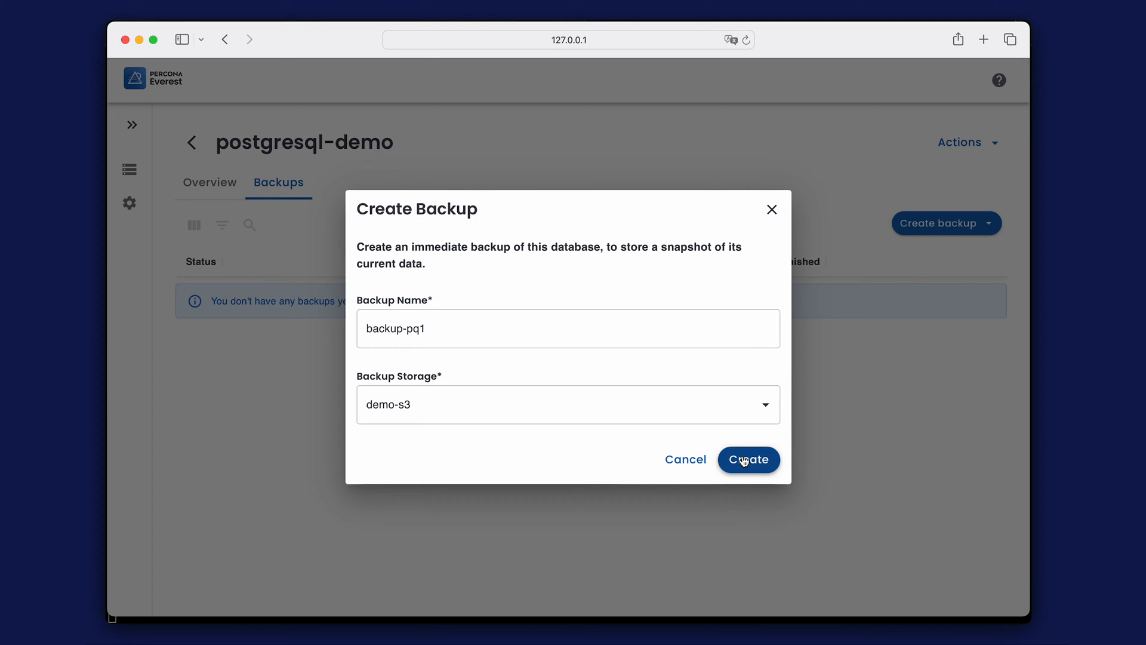
left_click(748, 458)
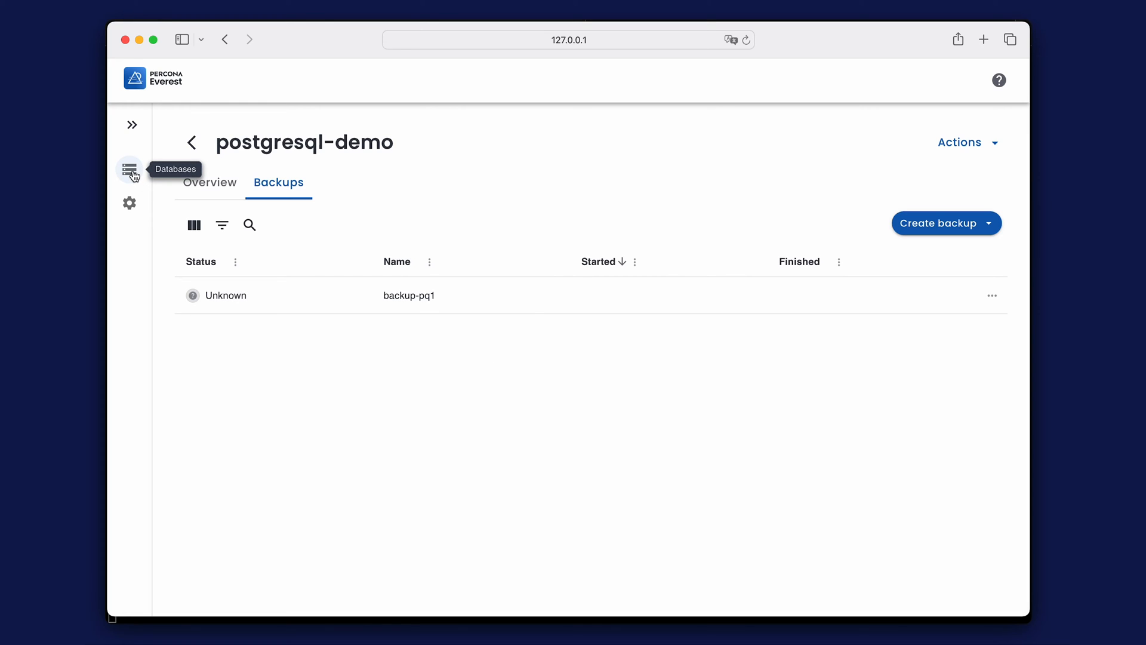
left_click(129, 169)
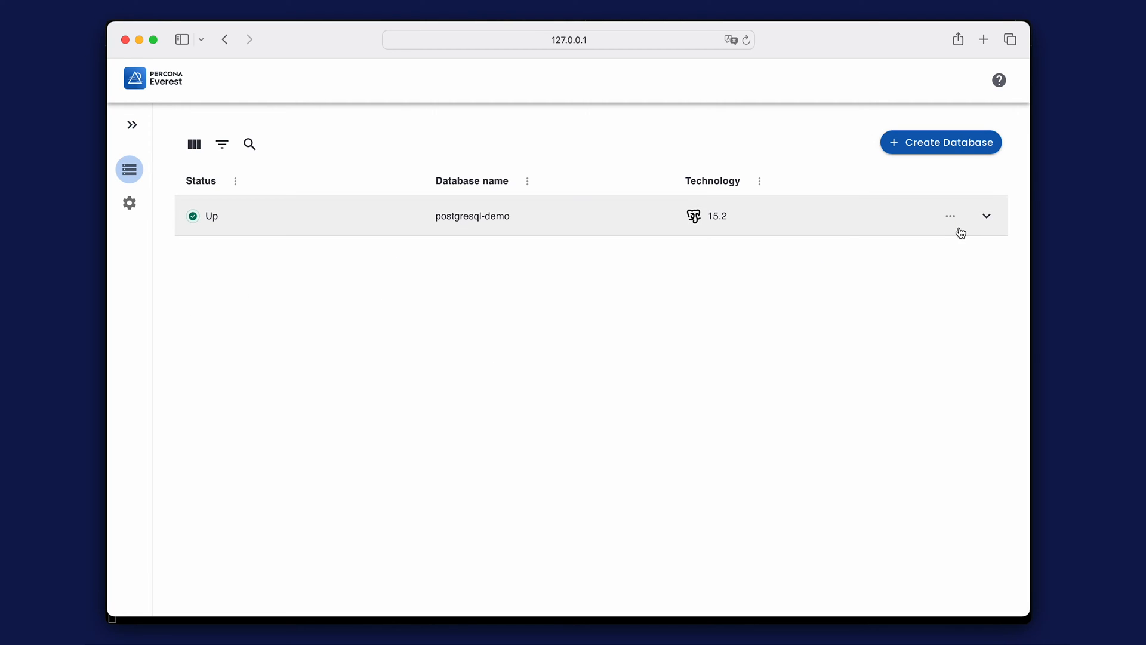
Check postgresql-demo's connection details, then start the database creation wizard again.
left_click(986, 216)
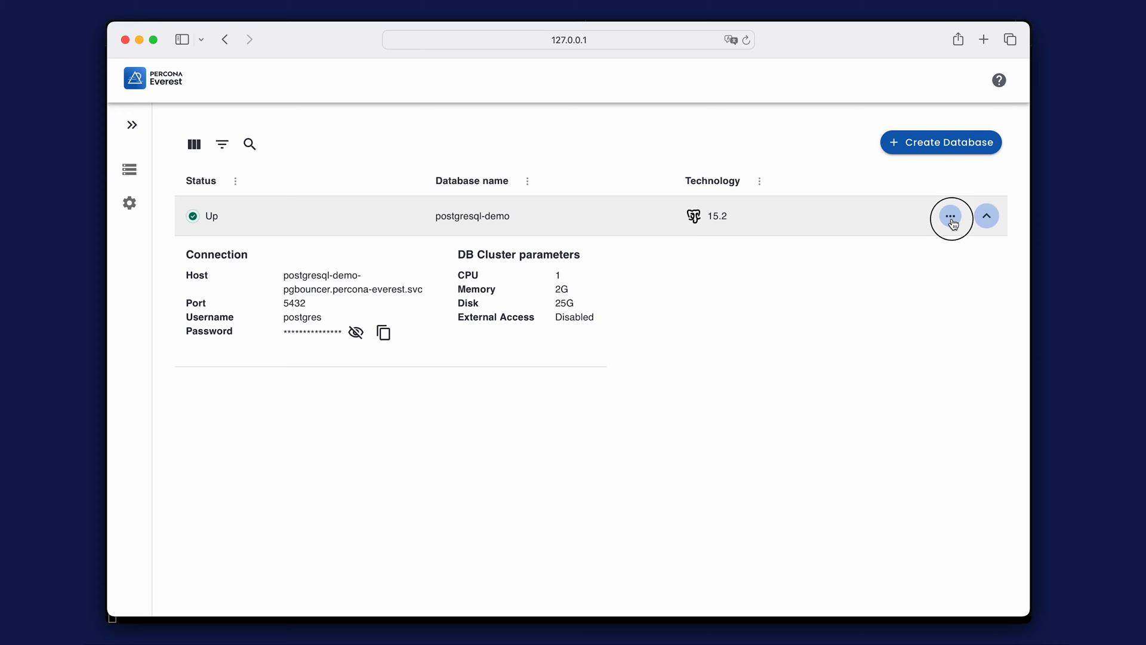
left_click(950, 216)
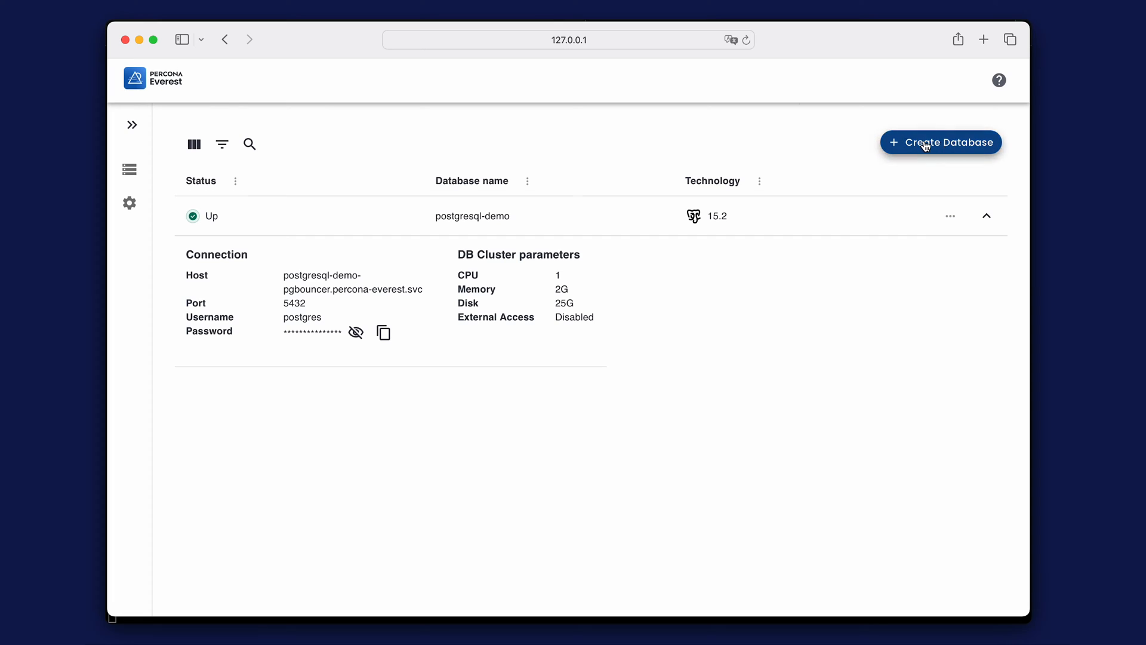
left_click(940, 142)
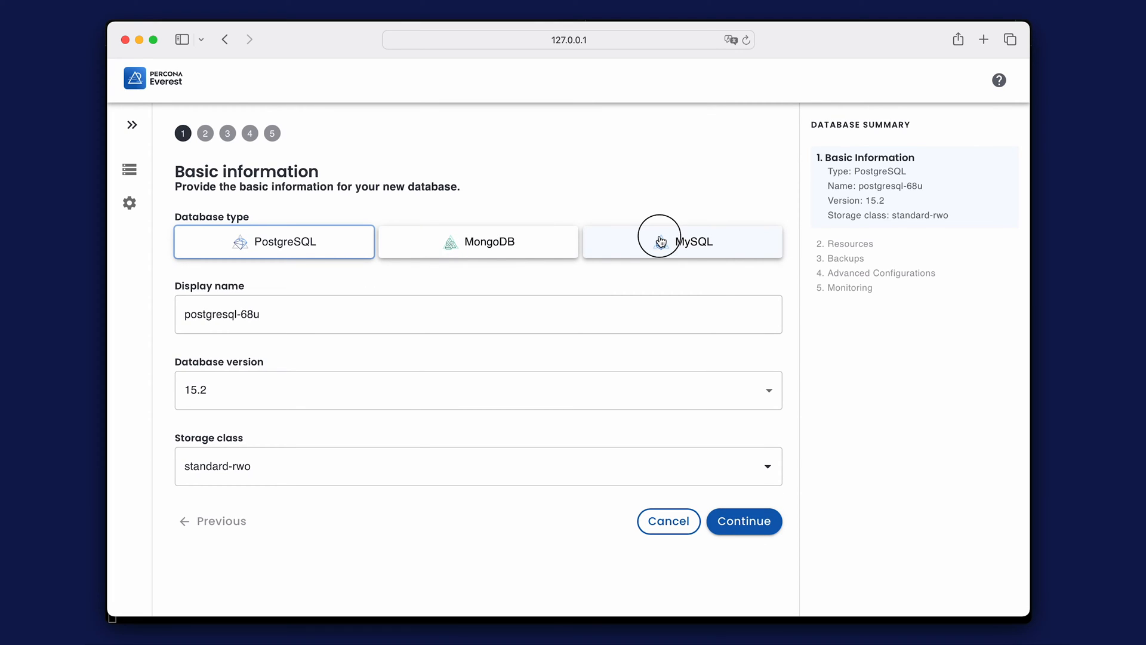
Name a MySQL database mysql-dev and run it on a single node.
left_click(681, 241)
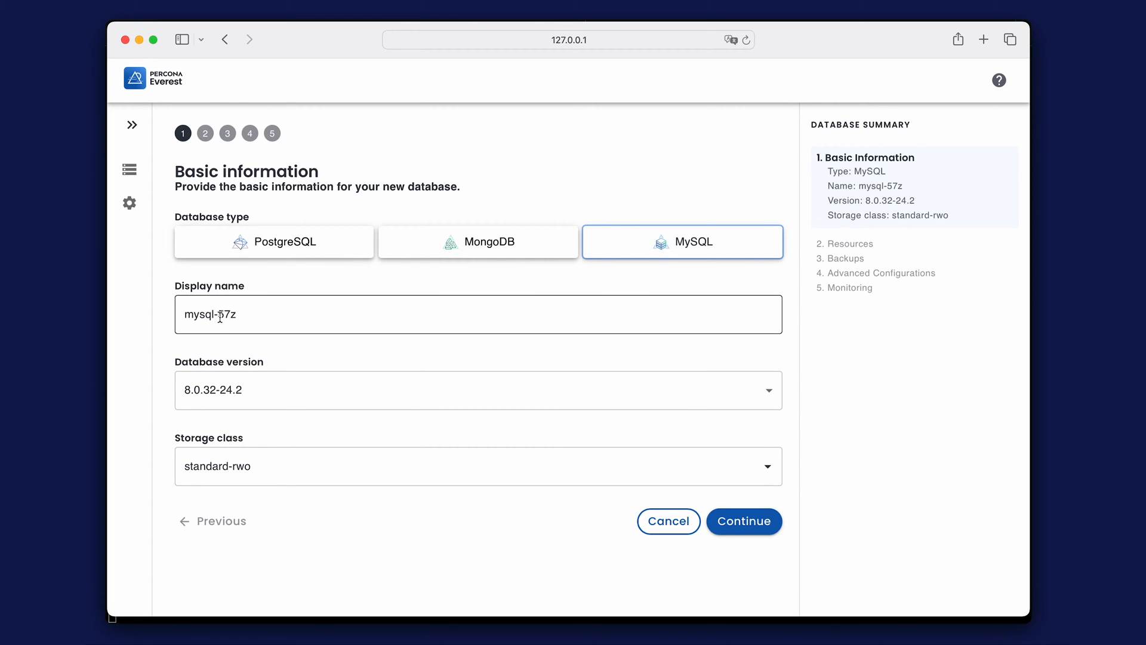
type("mysql-dev")
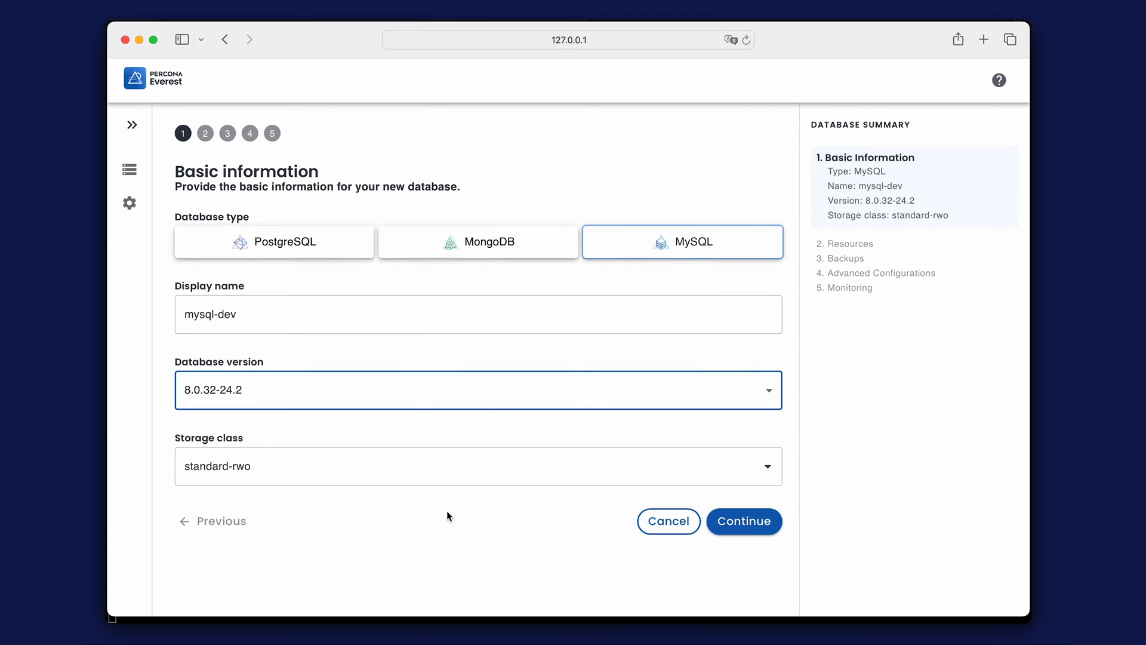
left_click(743, 522)
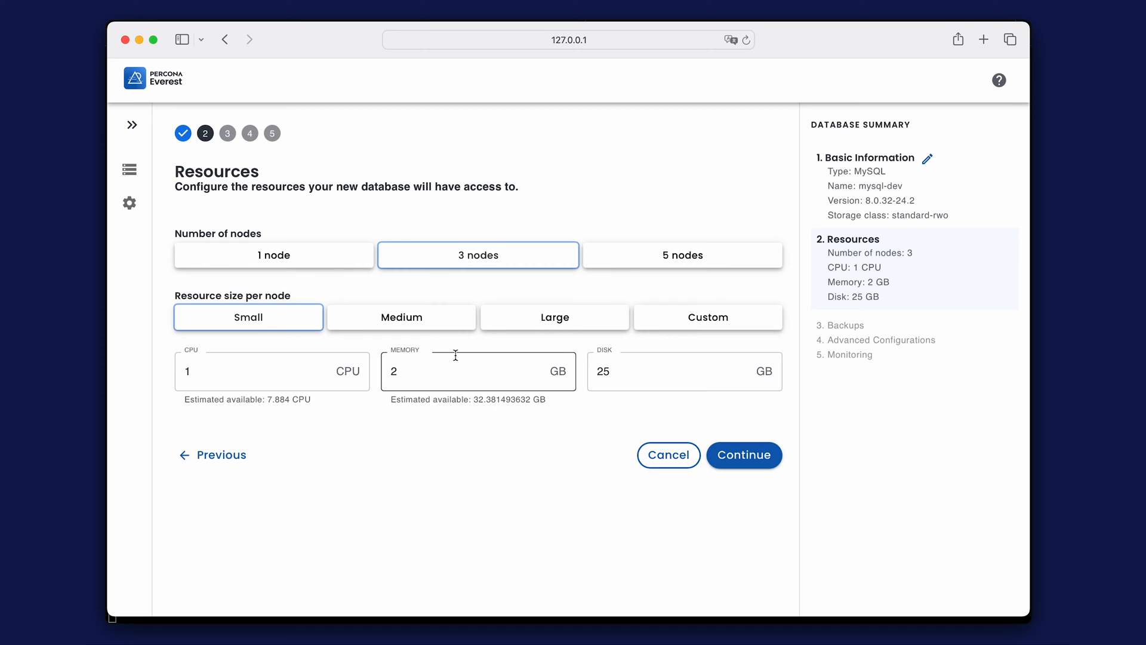
left_click(273, 255)
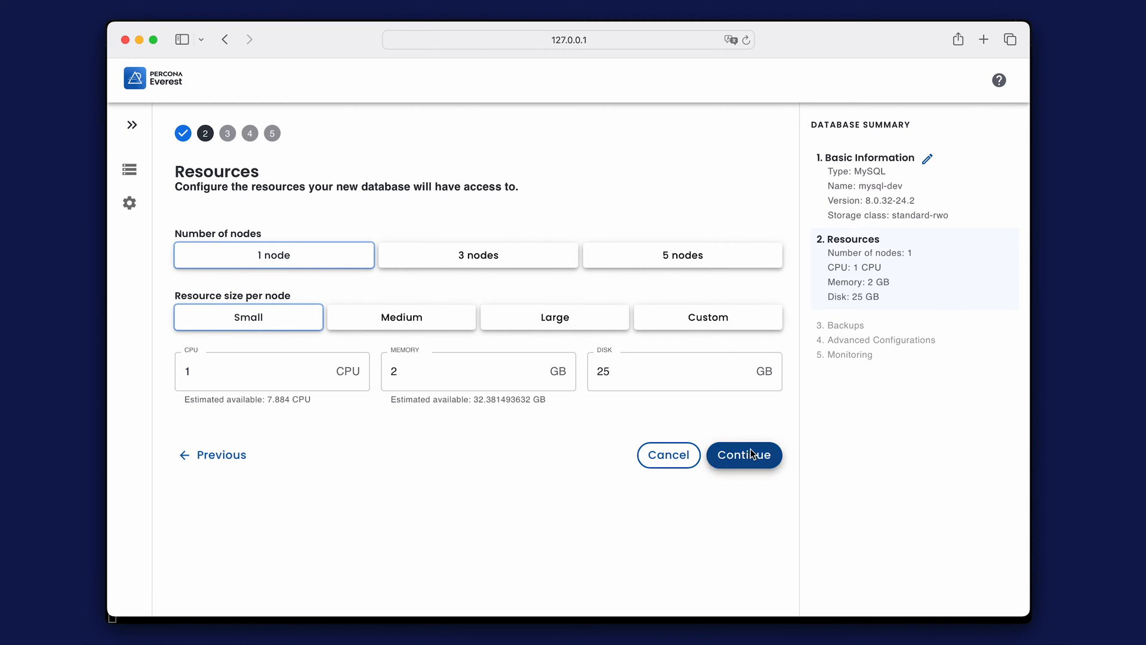
left_click(744, 453)
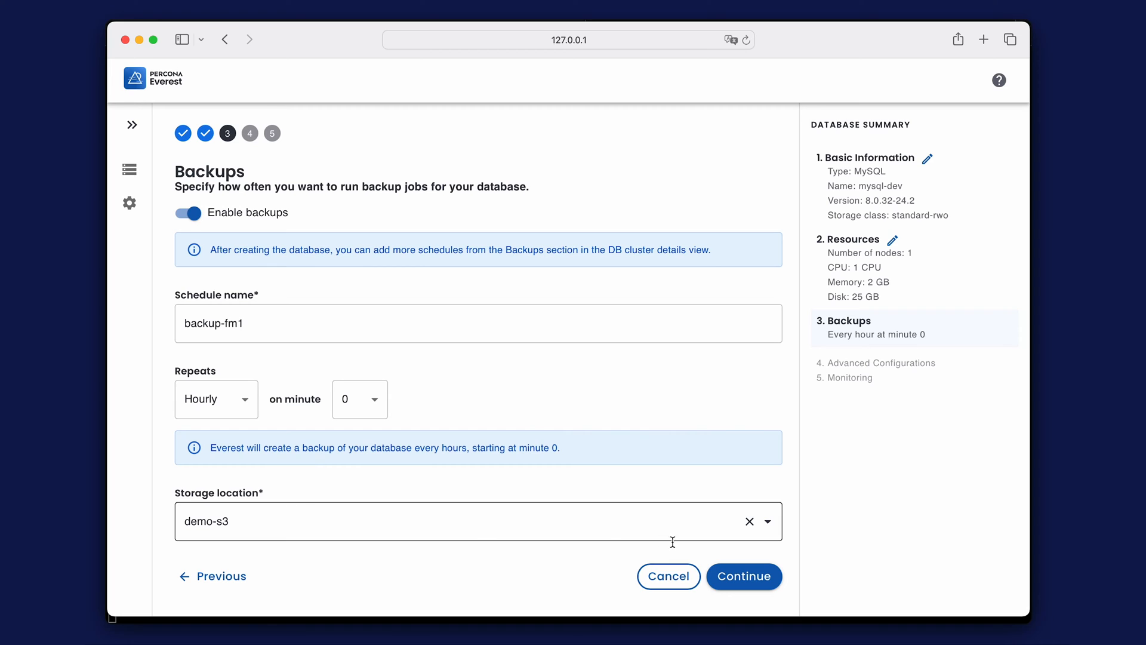
Keep hourly backups to demo-s3, allow external access from 0.0.0.0/0 and reach monitoring.
left_click(744, 575)
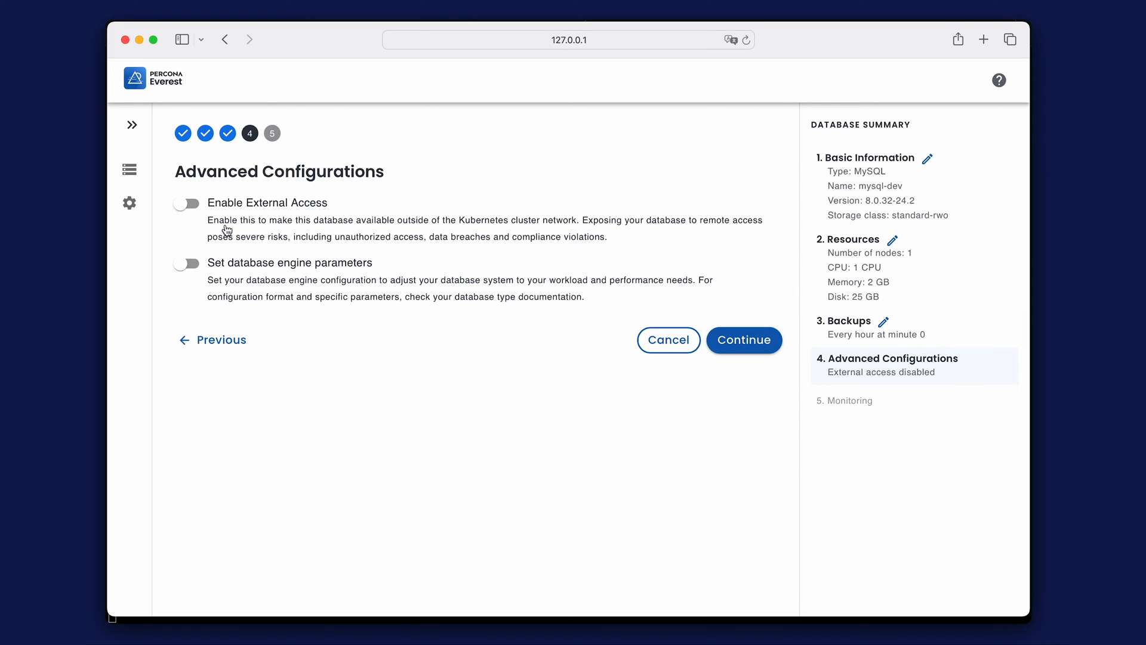
left_click(186, 203)
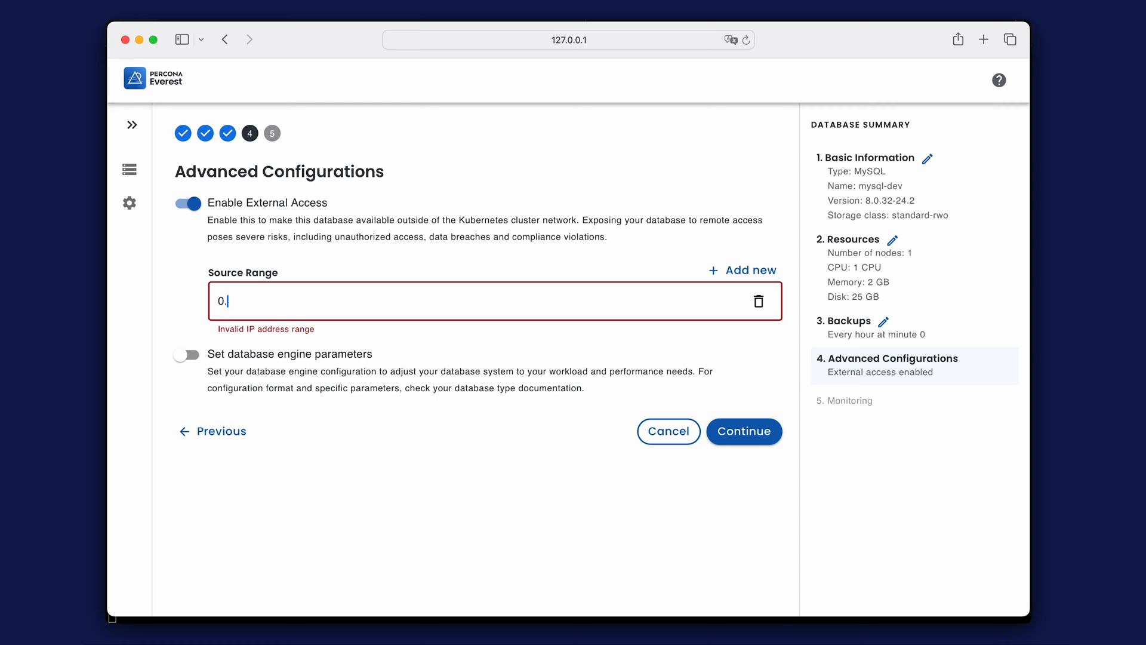
type(".0.0.0/0")
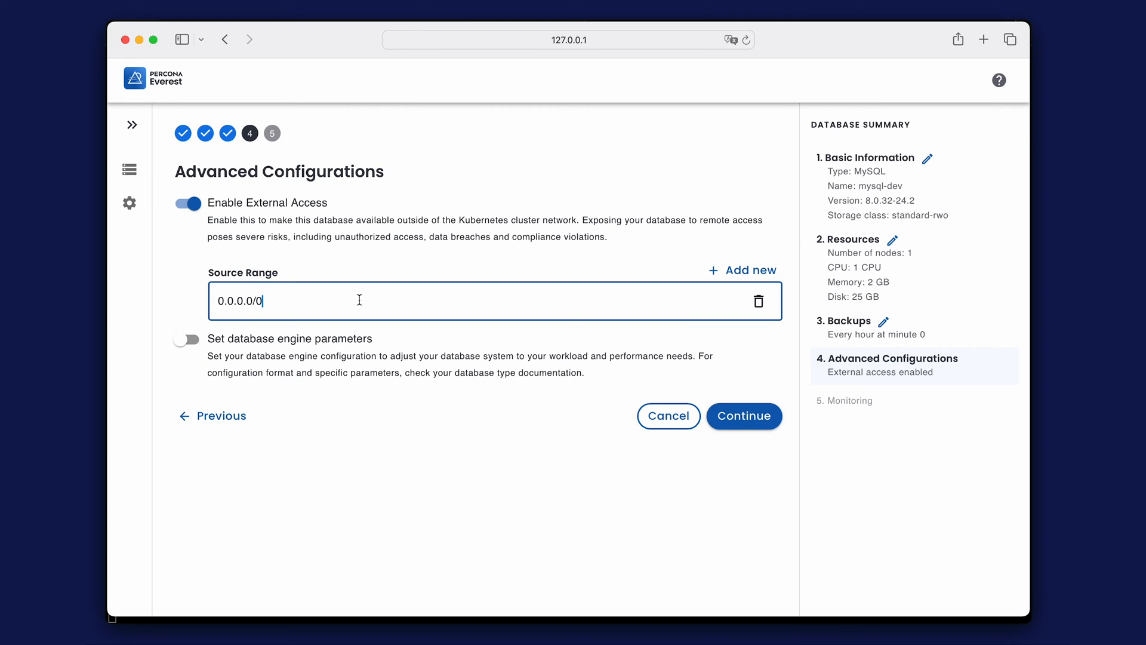
left_click(744, 415)
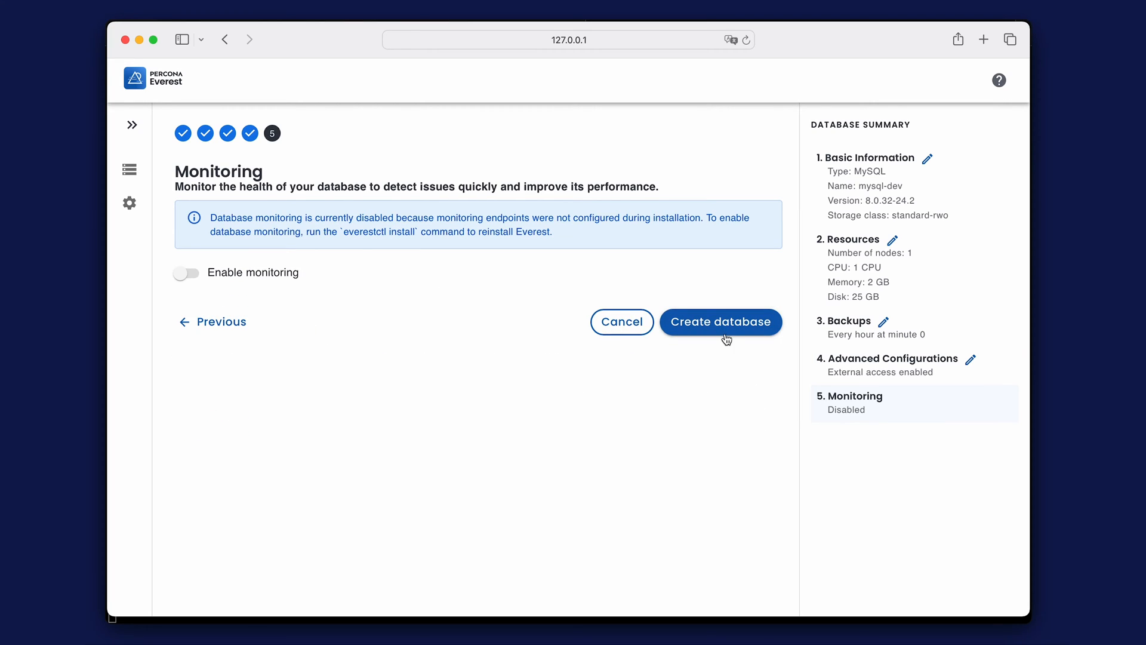
left_click(720, 321)
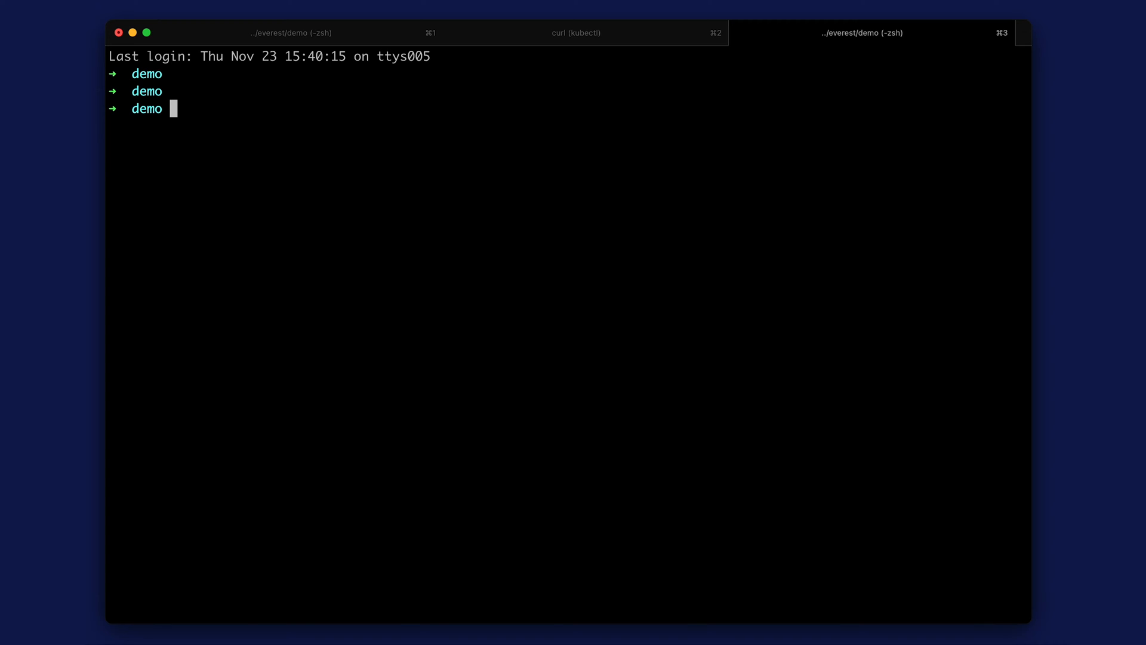
Run kubectl -n percona-everest get db and get pods to list databases and pods.
type("kubectl -n pe")
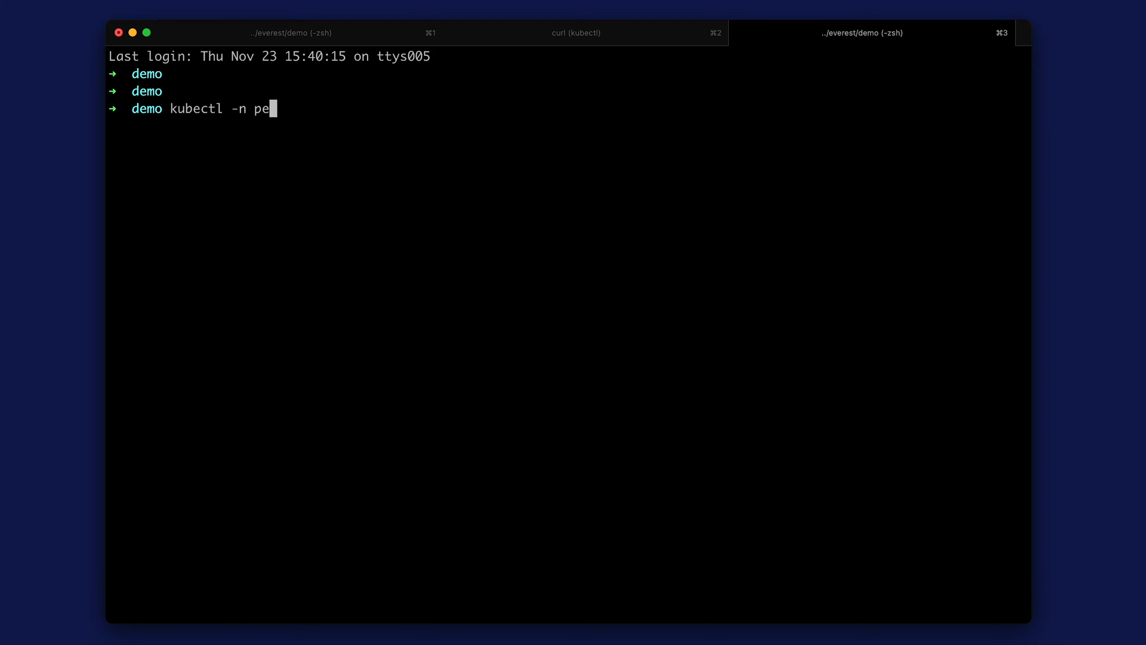
type("rcona-everest get db")
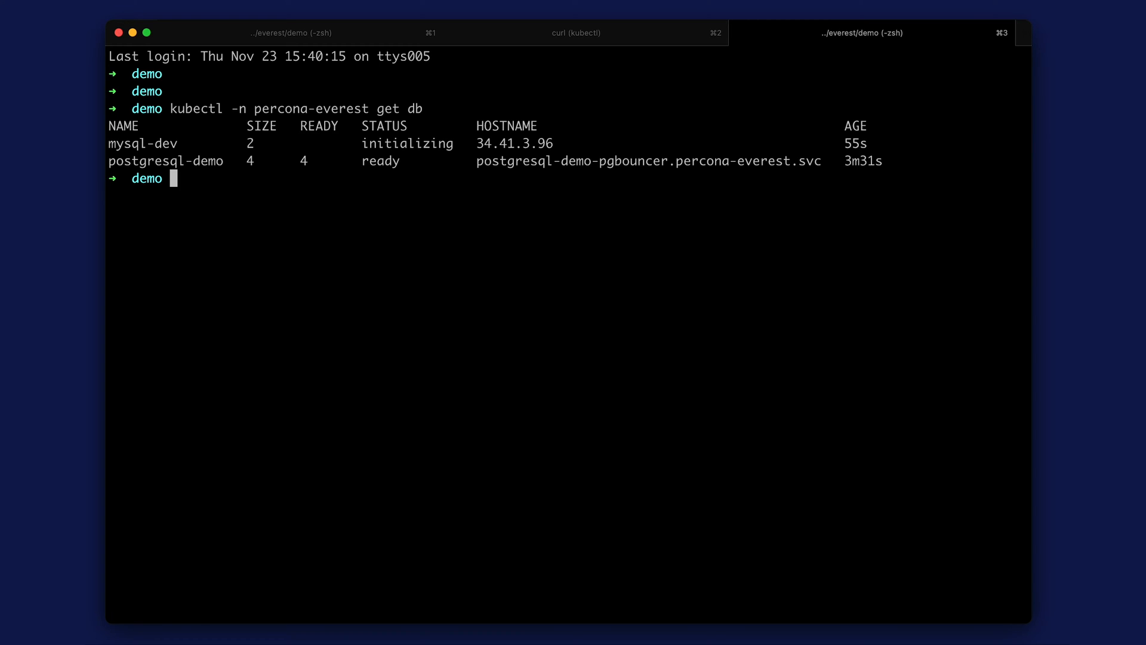
type("kubectl -n percona-everest get pods")
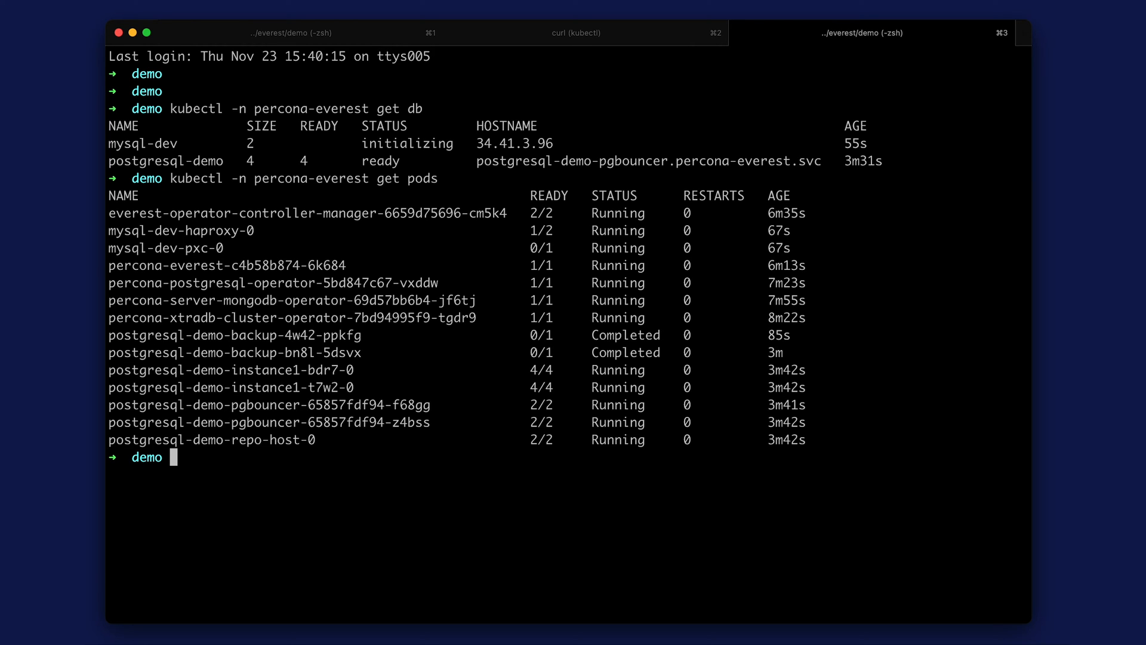
mouse_move(555, 263)
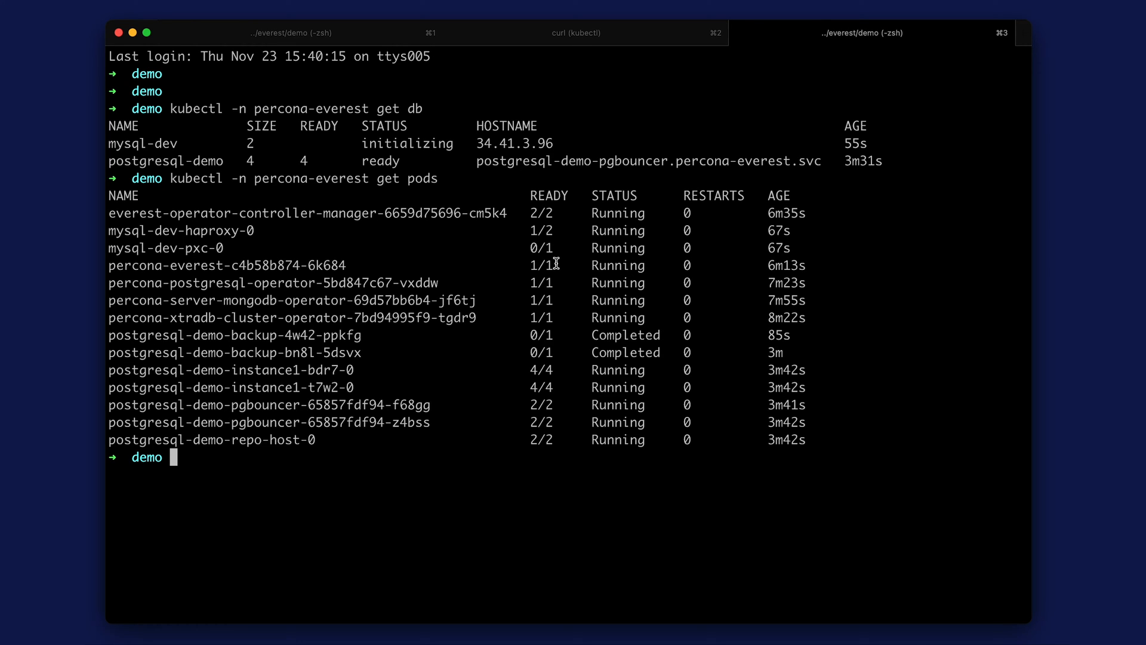
mouse_move(482, 74)
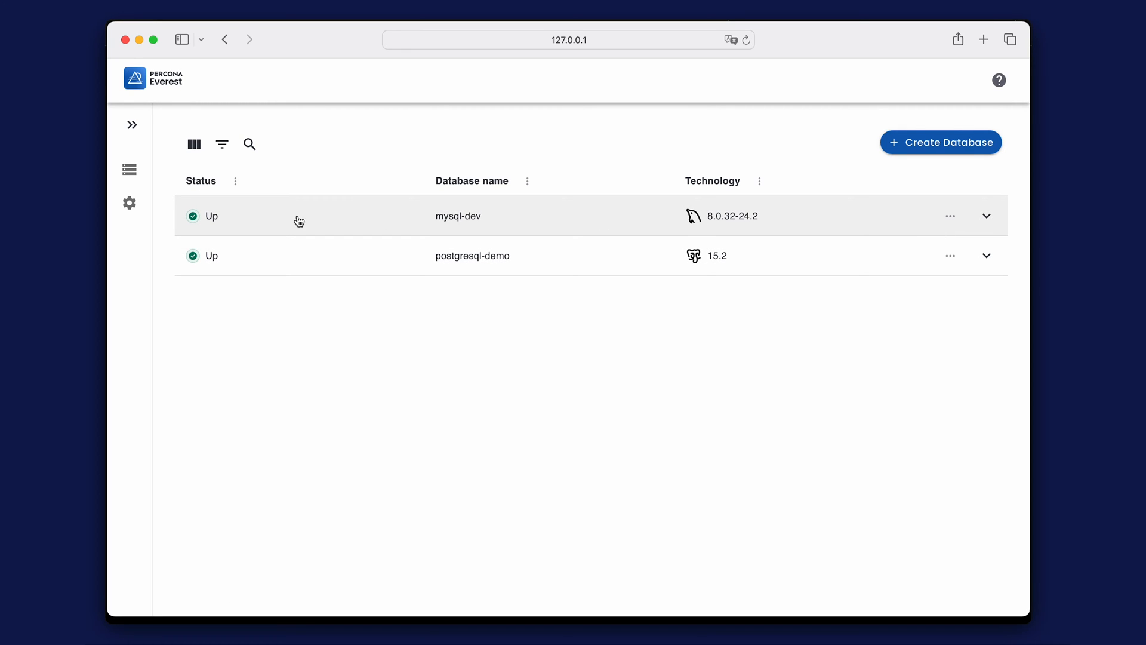
View mysql-dev's Overview with its connection host, port and username.
left_click(458, 216)
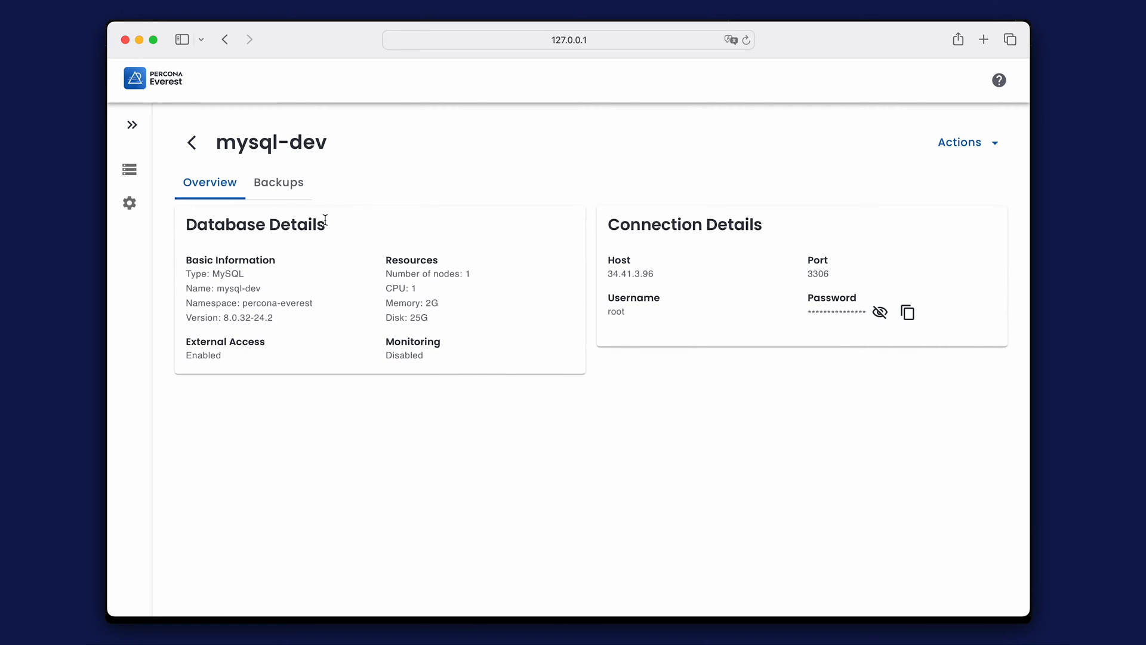
mouse_move(237, 355)
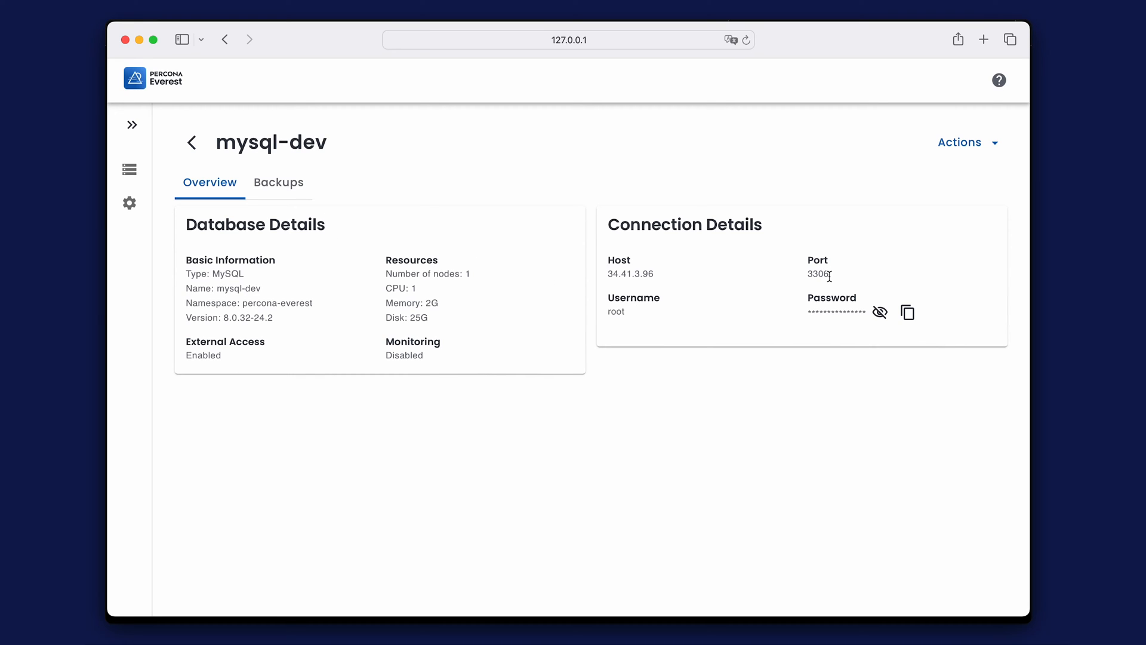
mouse_move(943, 578)
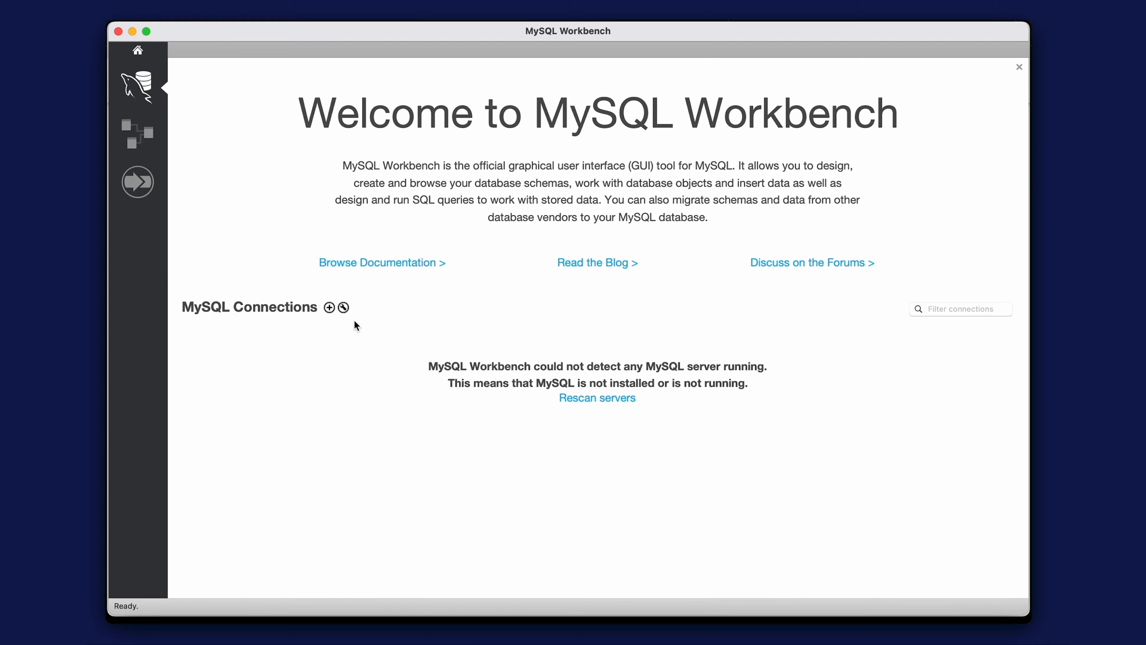
mouse_move(354, 316)
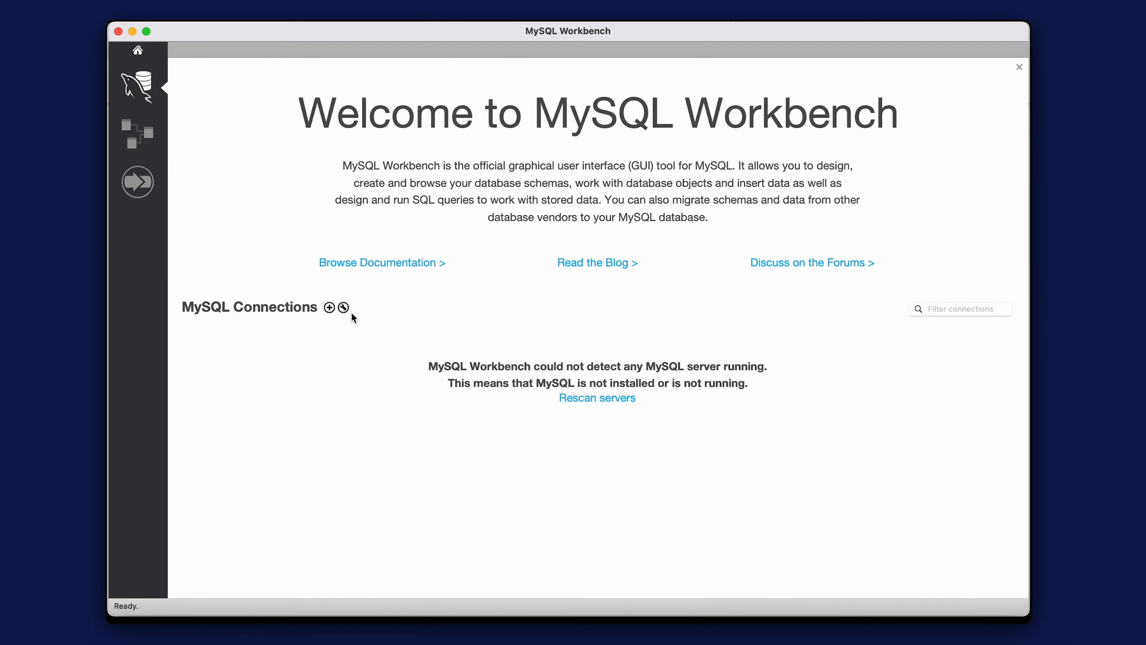
Save a new connection 'Percona Everest' to host 34.41.3.96 and connect to it.
left_click(329, 307)
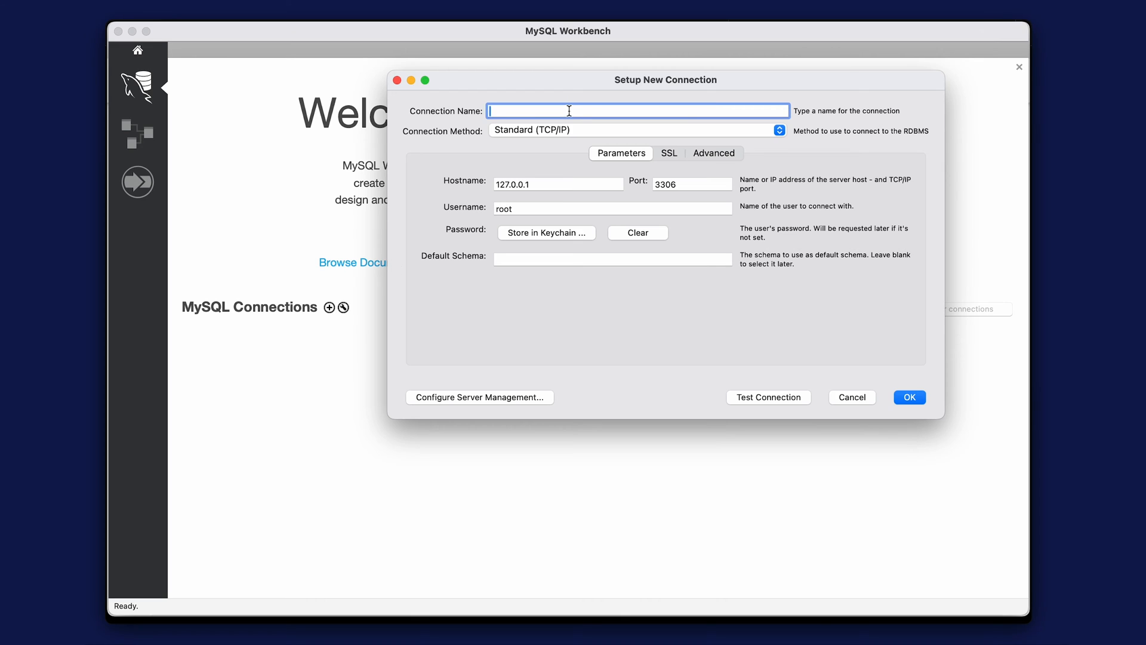
type("Percona Eve")
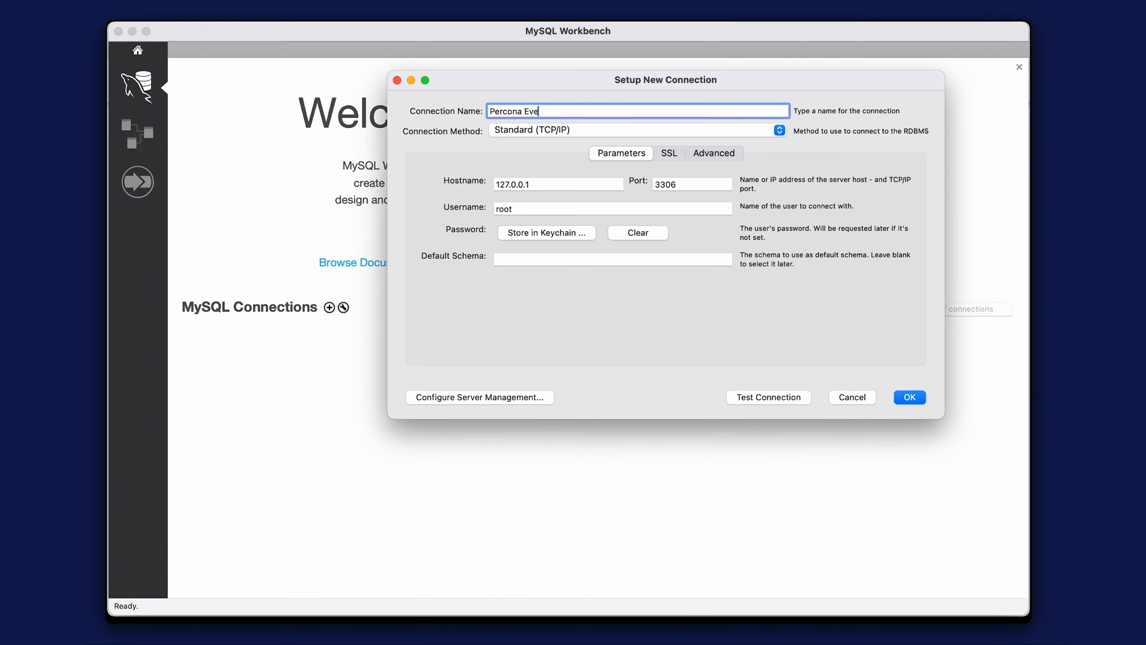
type("34.41.3.96")
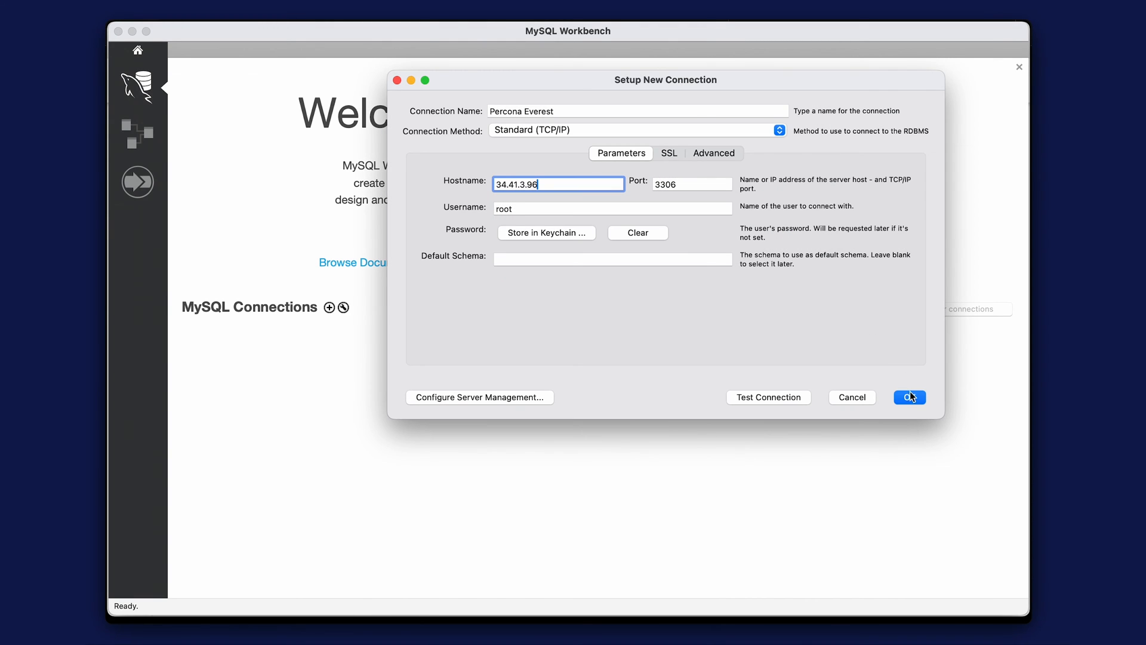
left_click(908, 396)
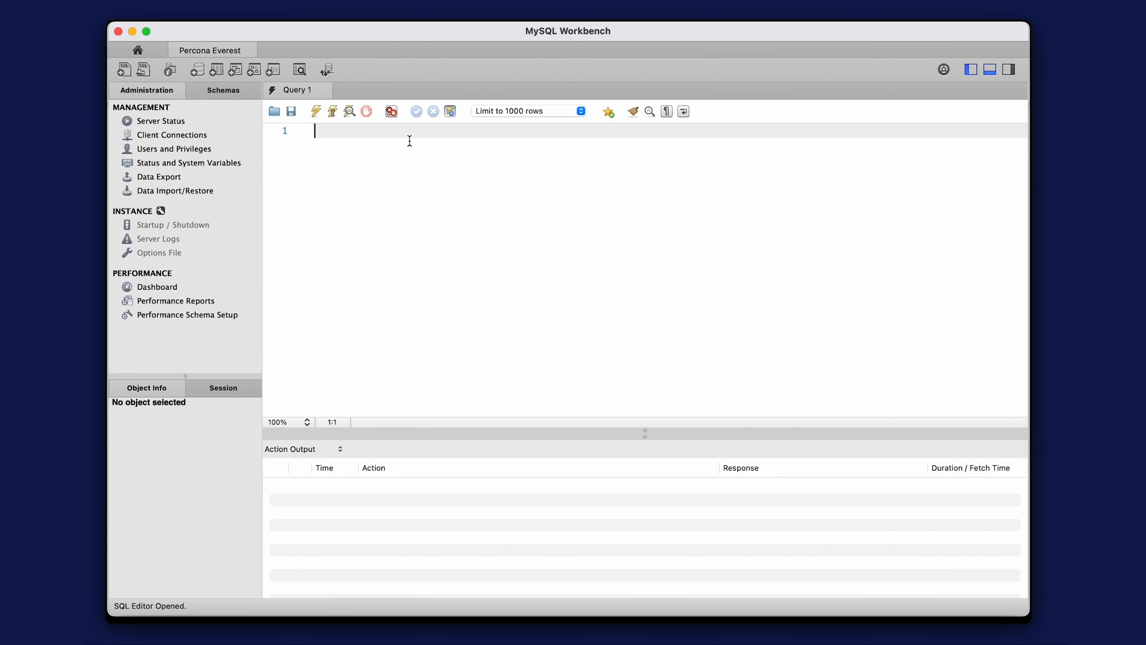
Run CREATE DATABASE test; in Query 1, reporting 1 row affected.
type("CREATE DATABASE tes")
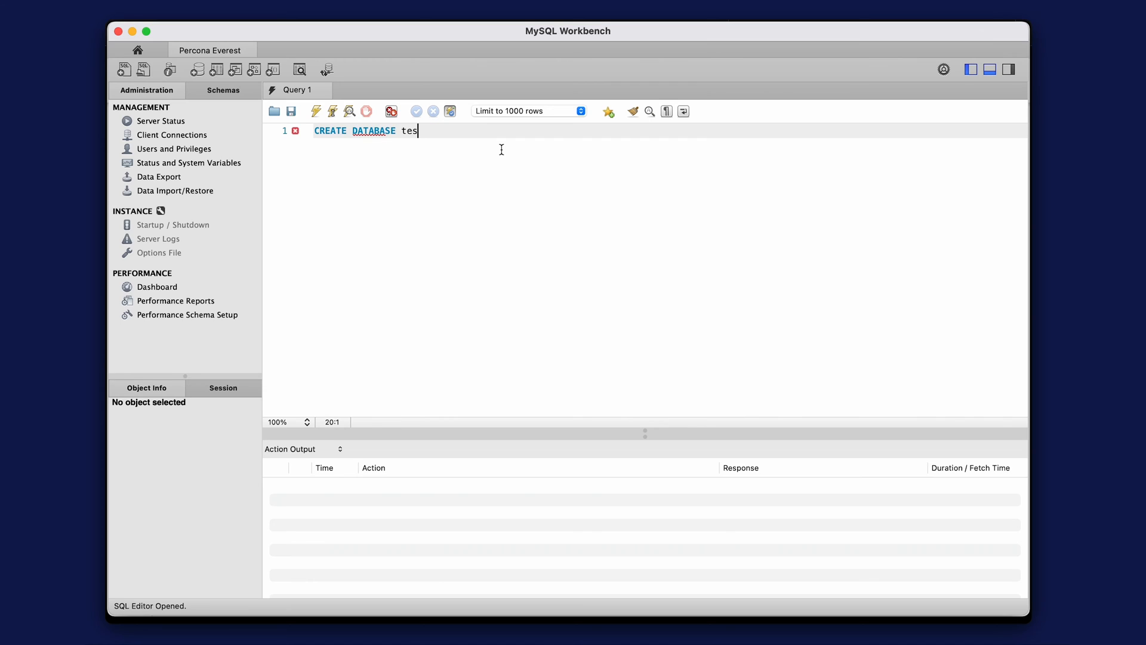
left_click(315, 111)
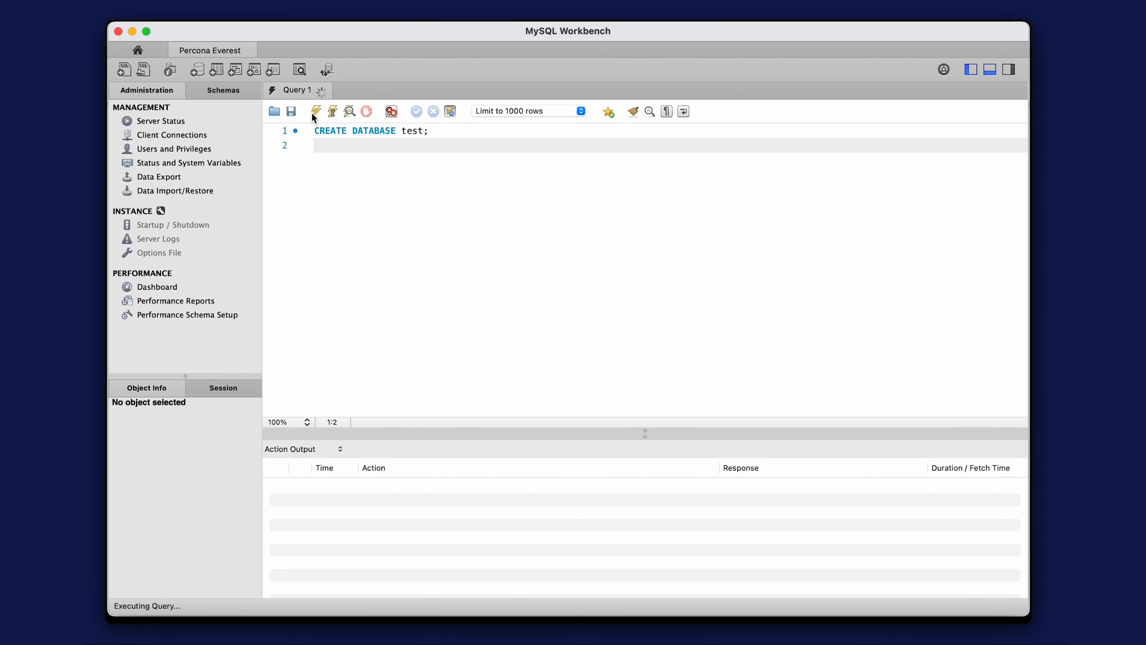
left_click(315, 111)
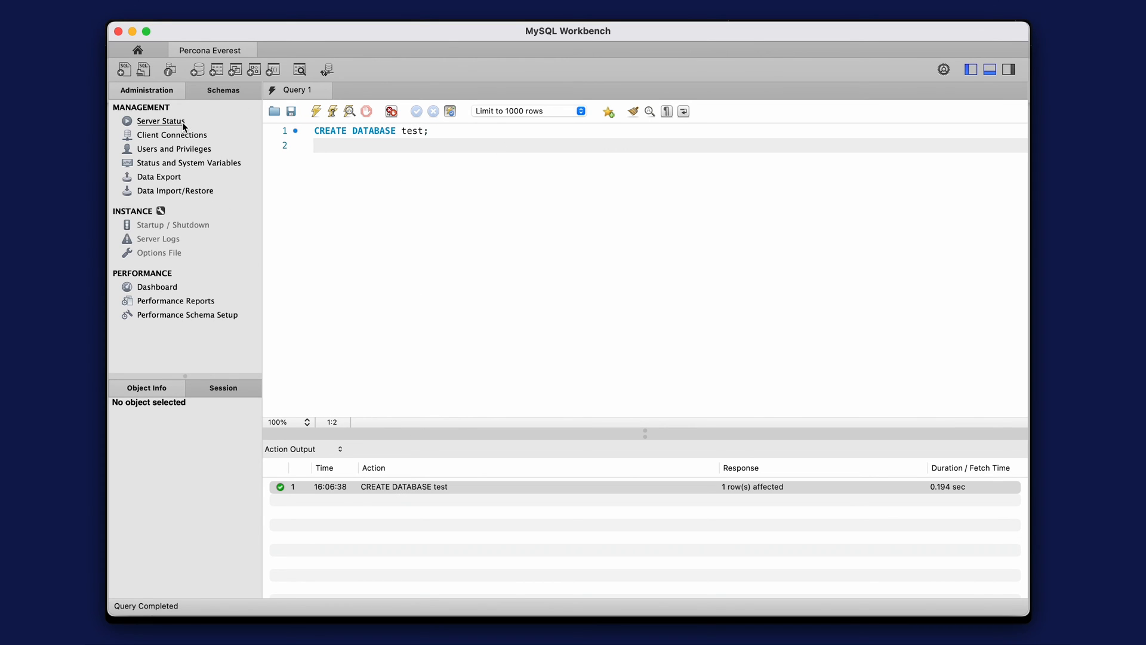
left_click(223, 90)
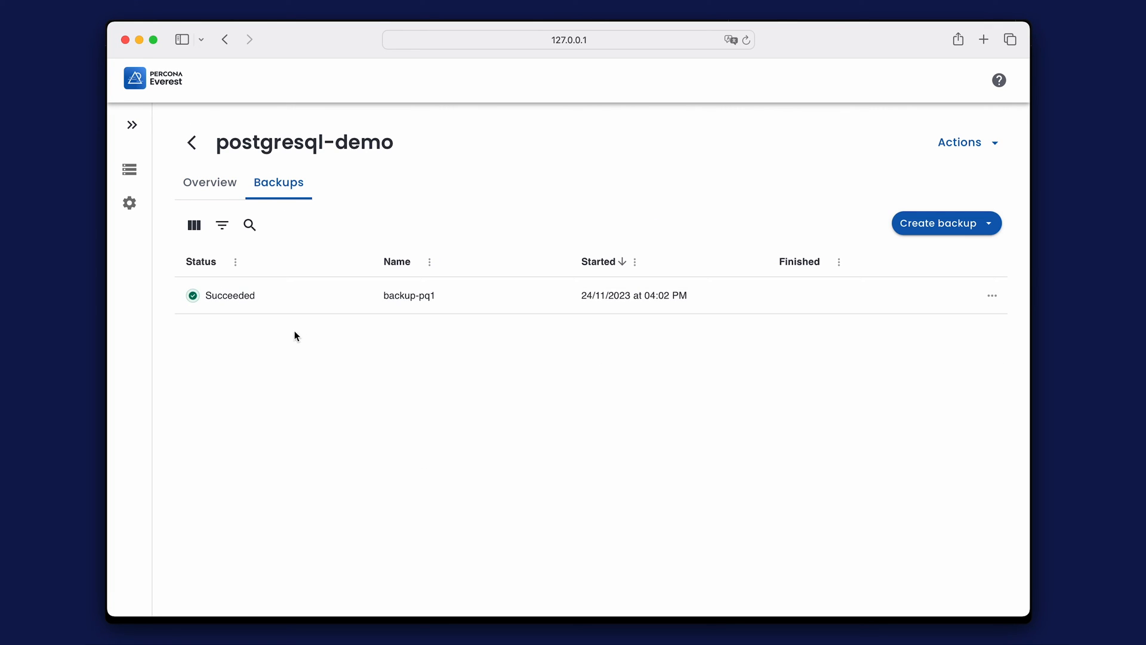
Check backup-pq1's actions under postgresql-demo's Backups, then return to the database list.
left_click(991, 294)
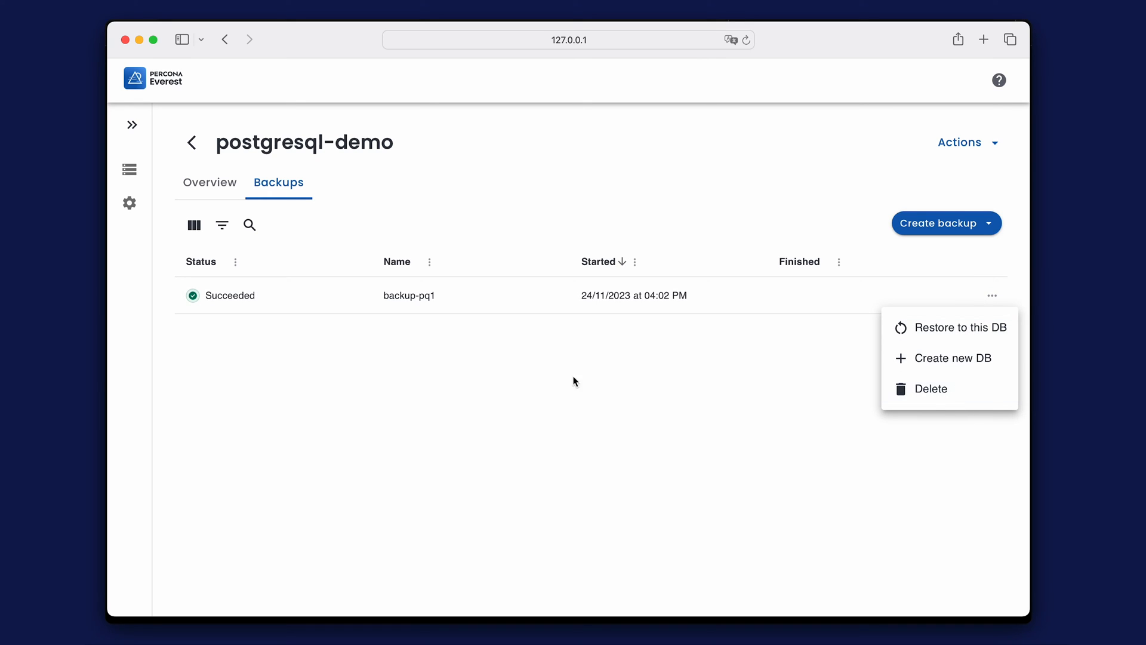
left_click(191, 142)
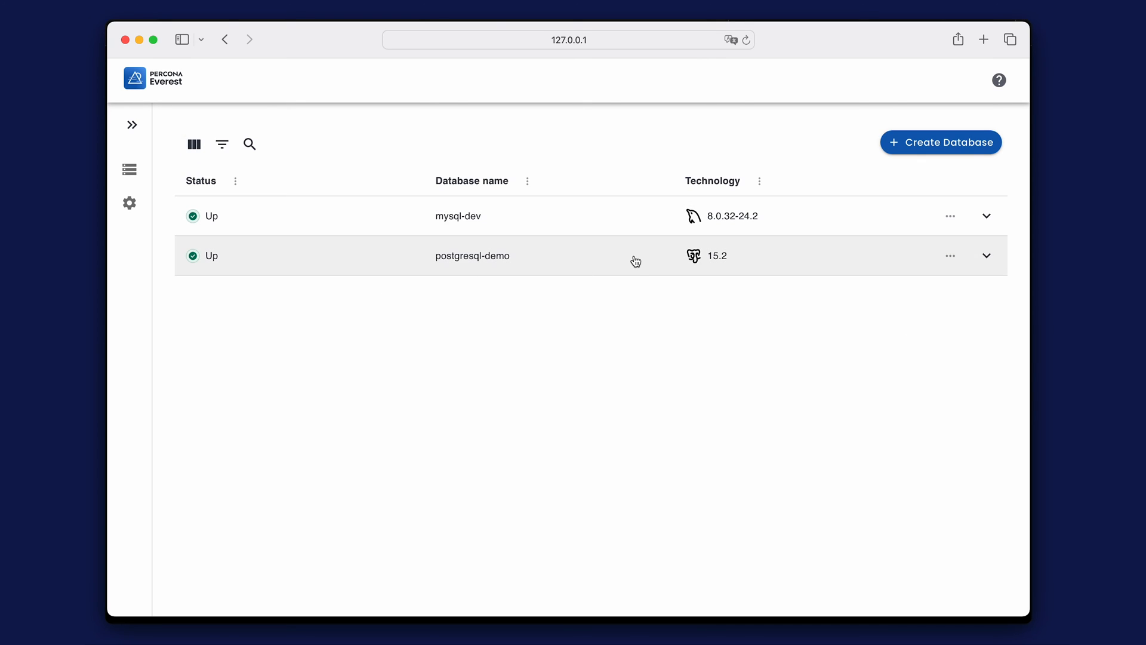
Suspend postgresql-demo, then delete mysql-dev and confirm the permanent deletion.
left_click(950, 255)
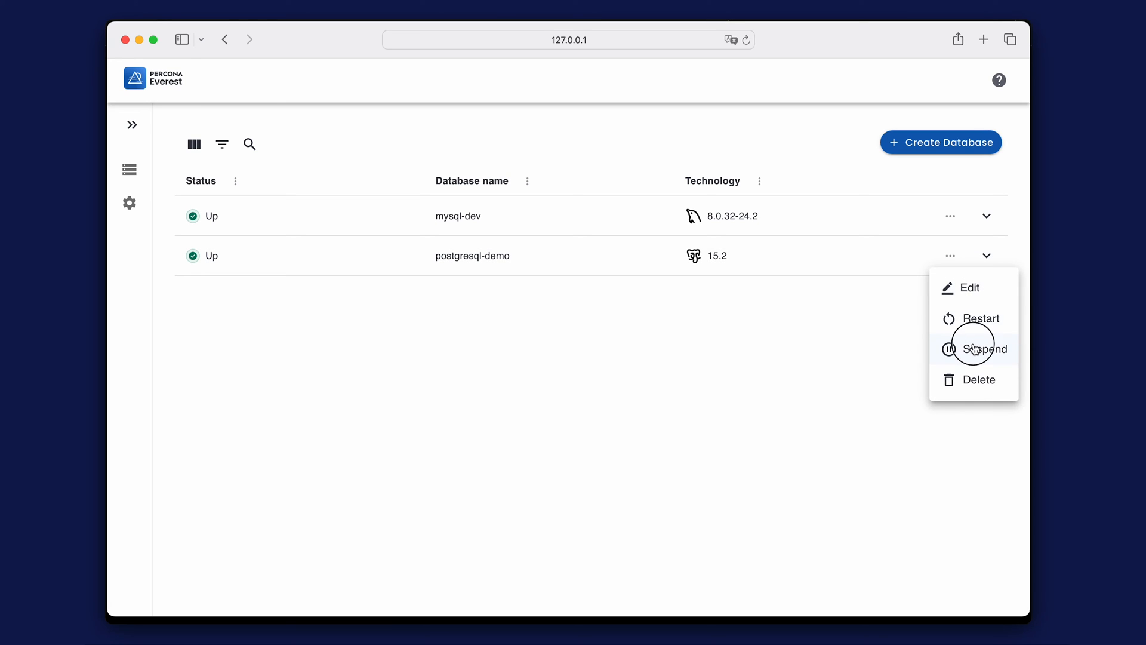
left_click(982, 349)
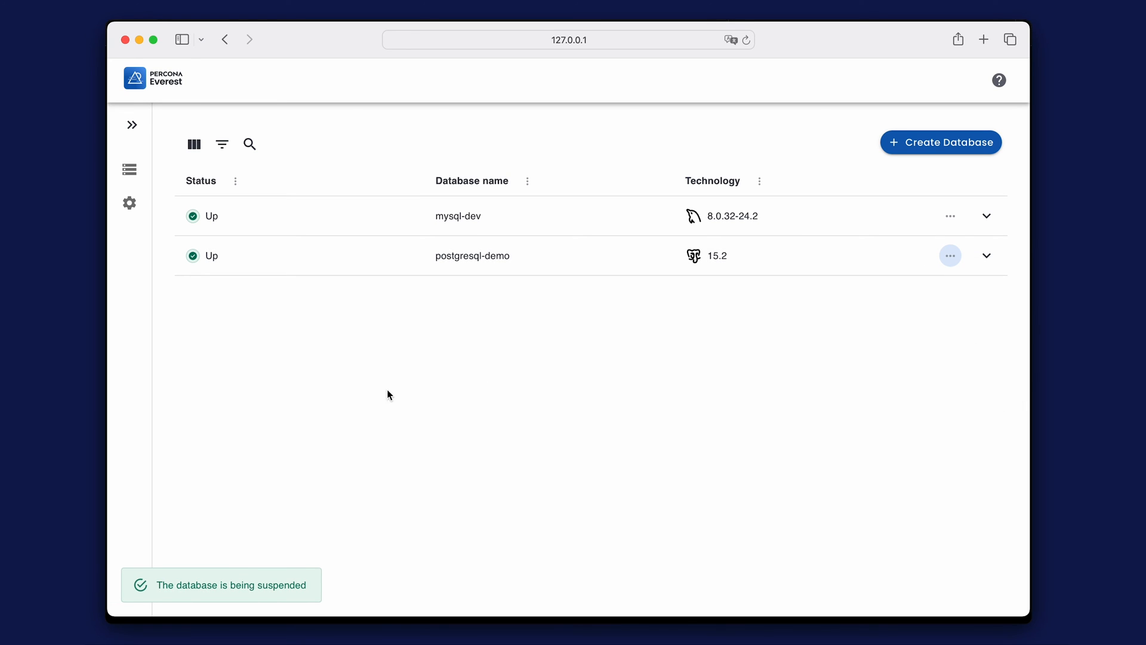
mouse_move(380, 331)
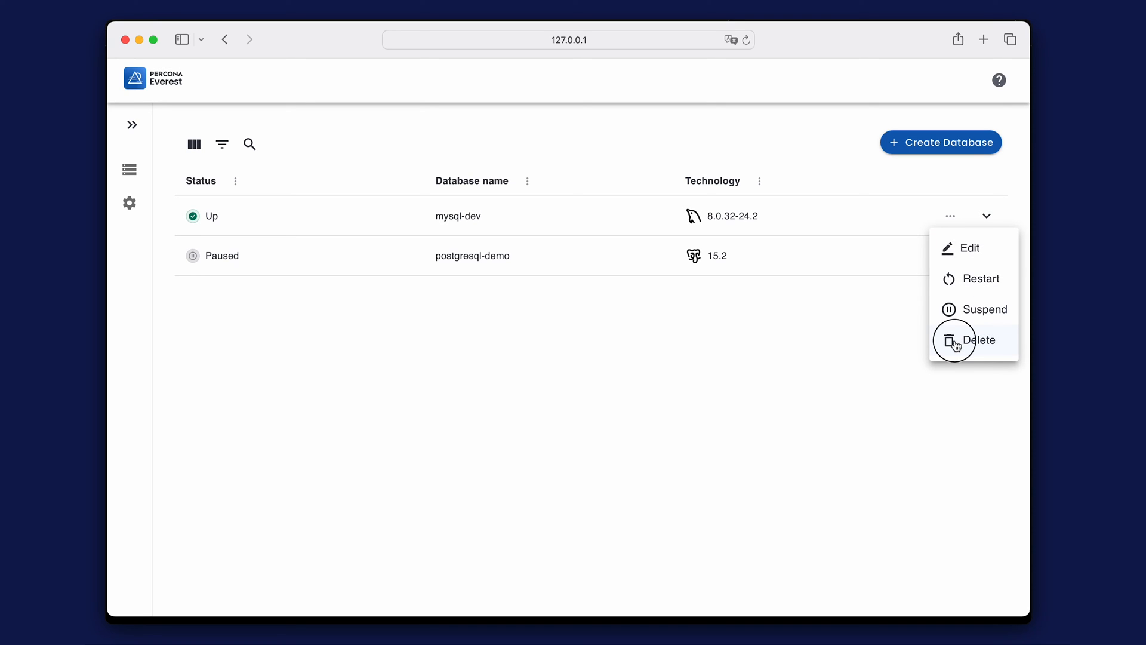
left_click(977, 340)
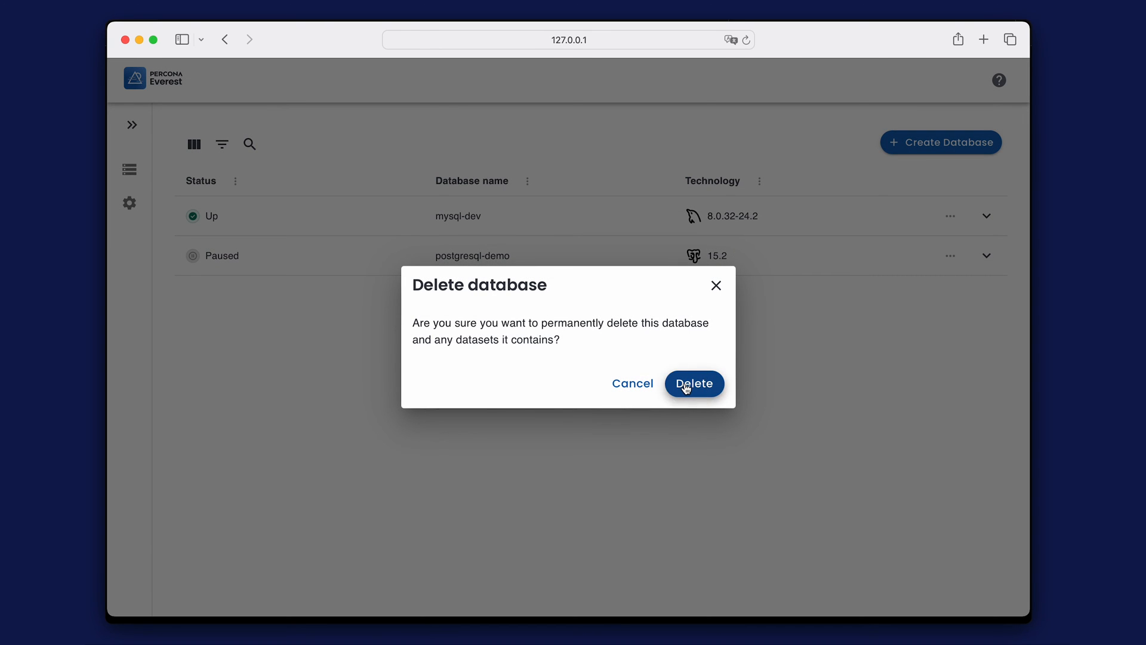
left_click(692, 384)
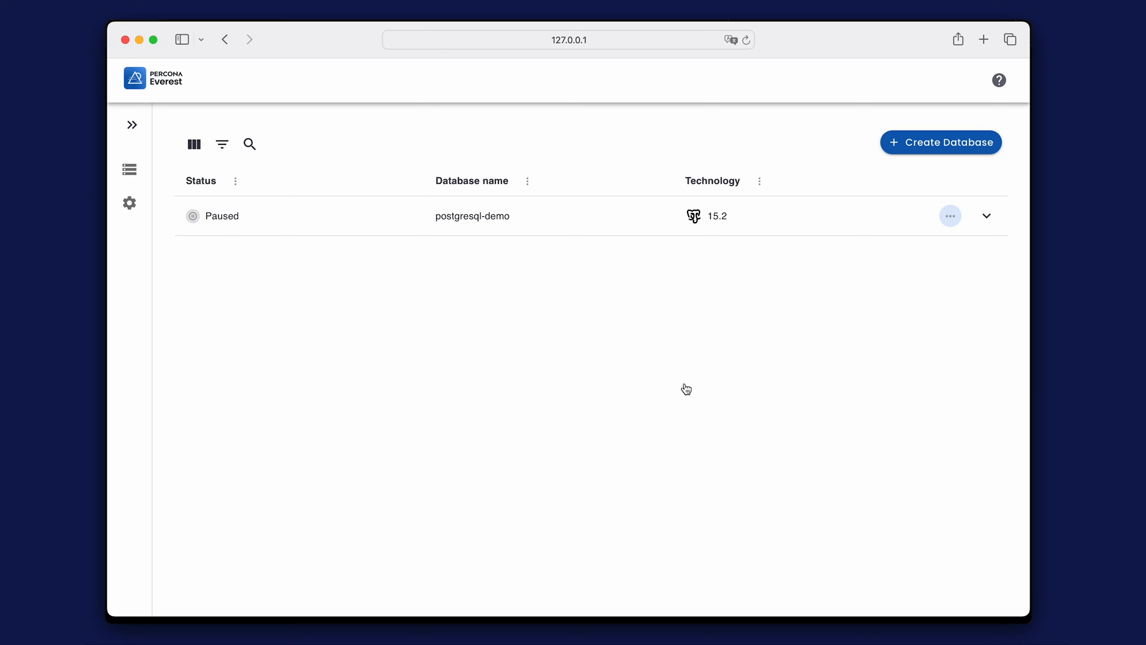
mouse_move(429, 301)
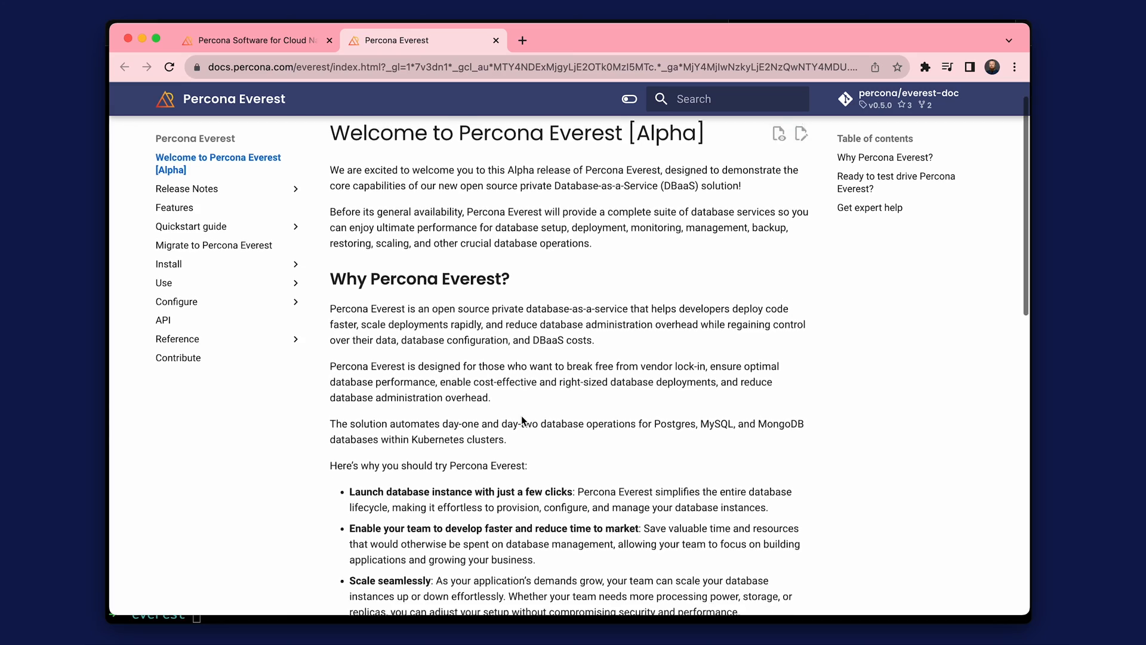
Navigate from the docs welcome page to Contribute and read its bug-report and contribution guidance.
scroll("down", 3)
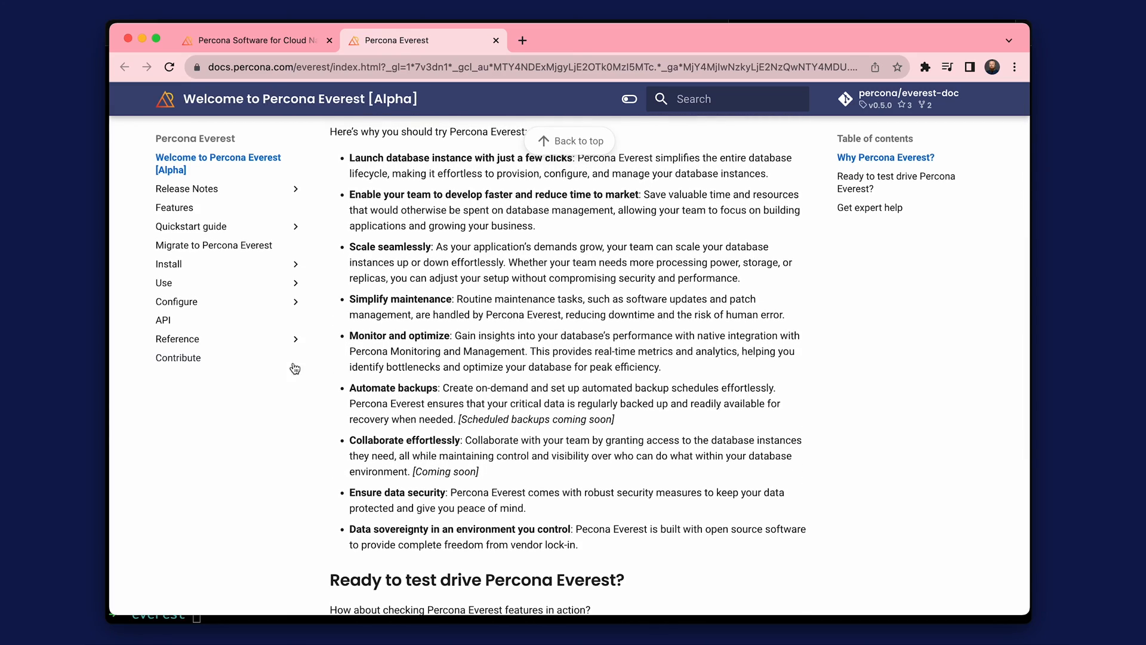
left_click(178, 357)
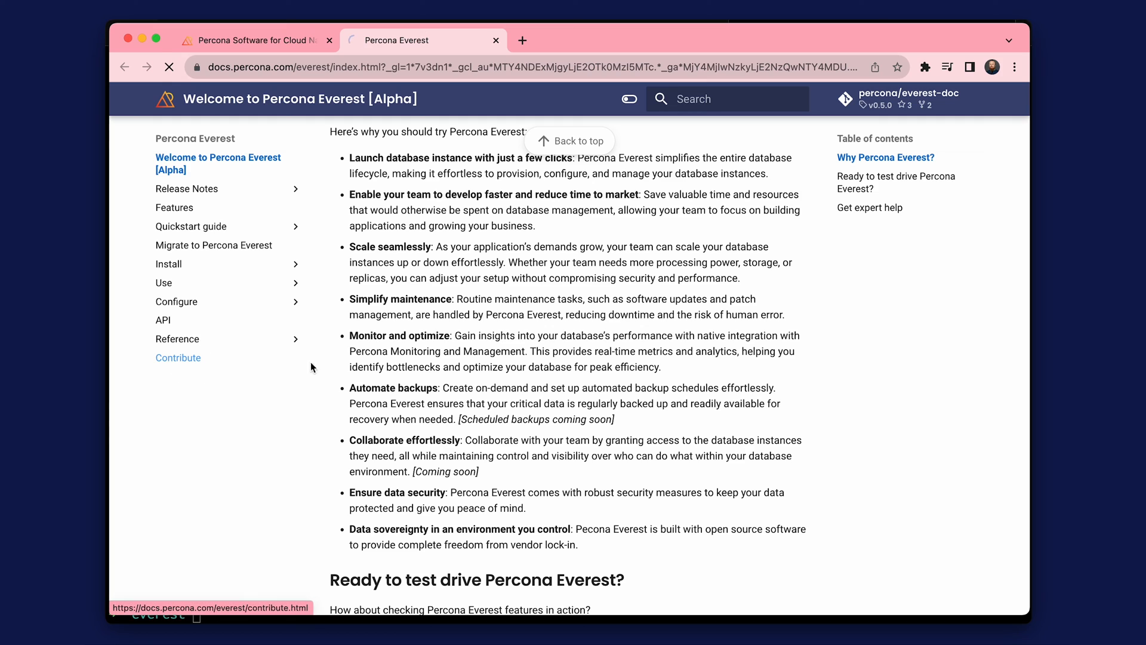
left_click(178, 357)
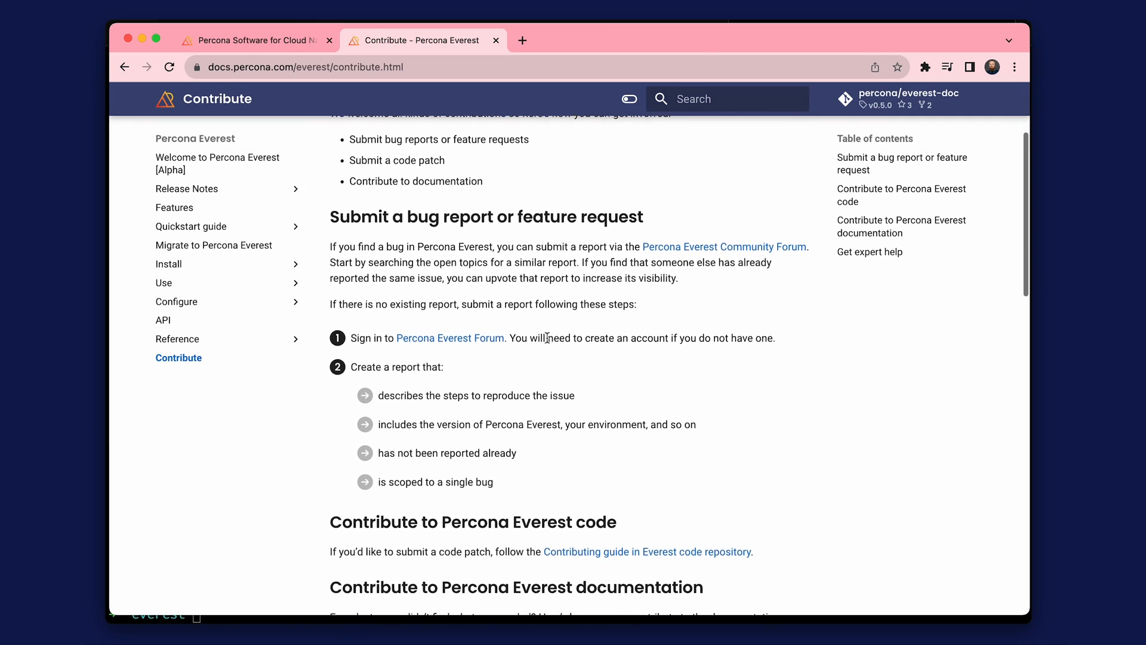
scroll("down", 3)
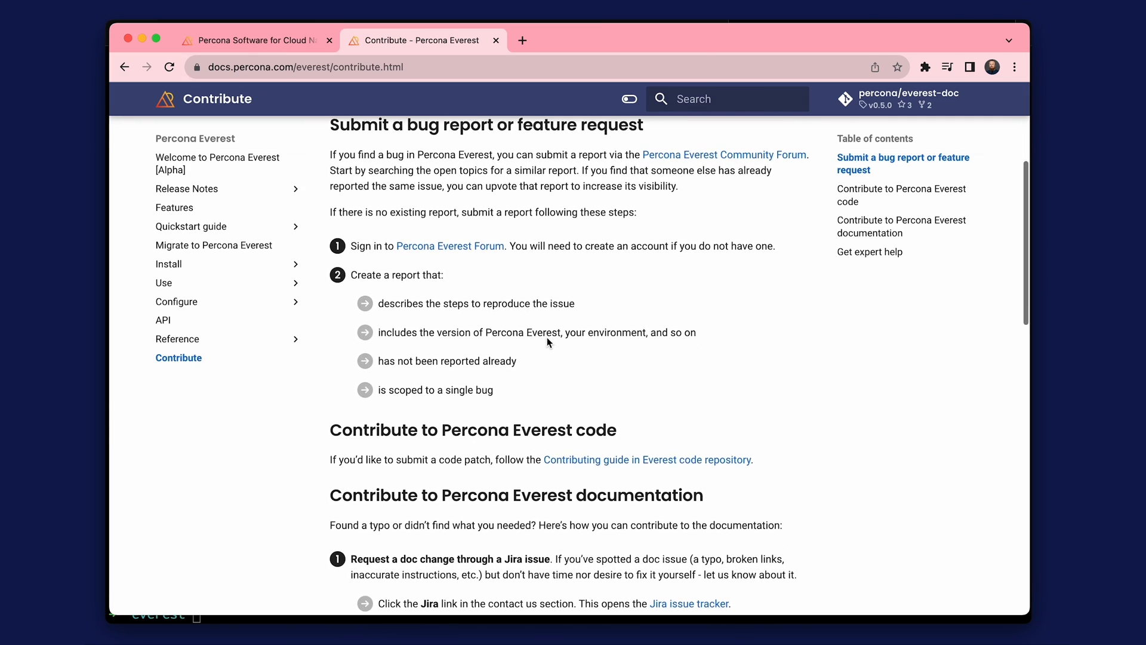
scroll("down", 3)
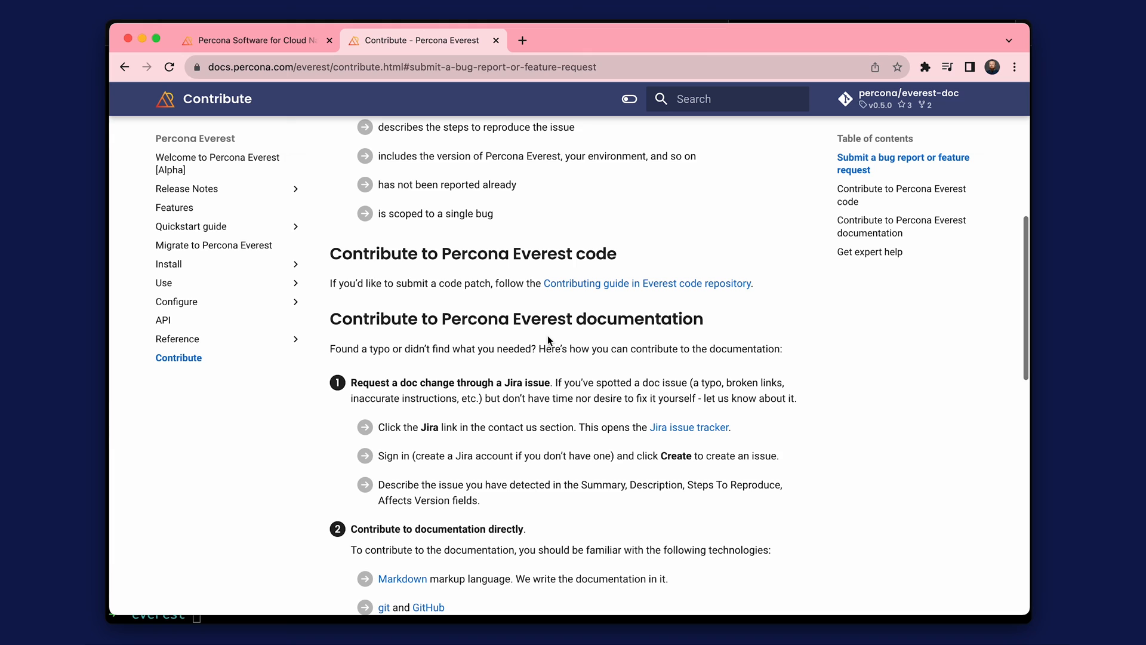